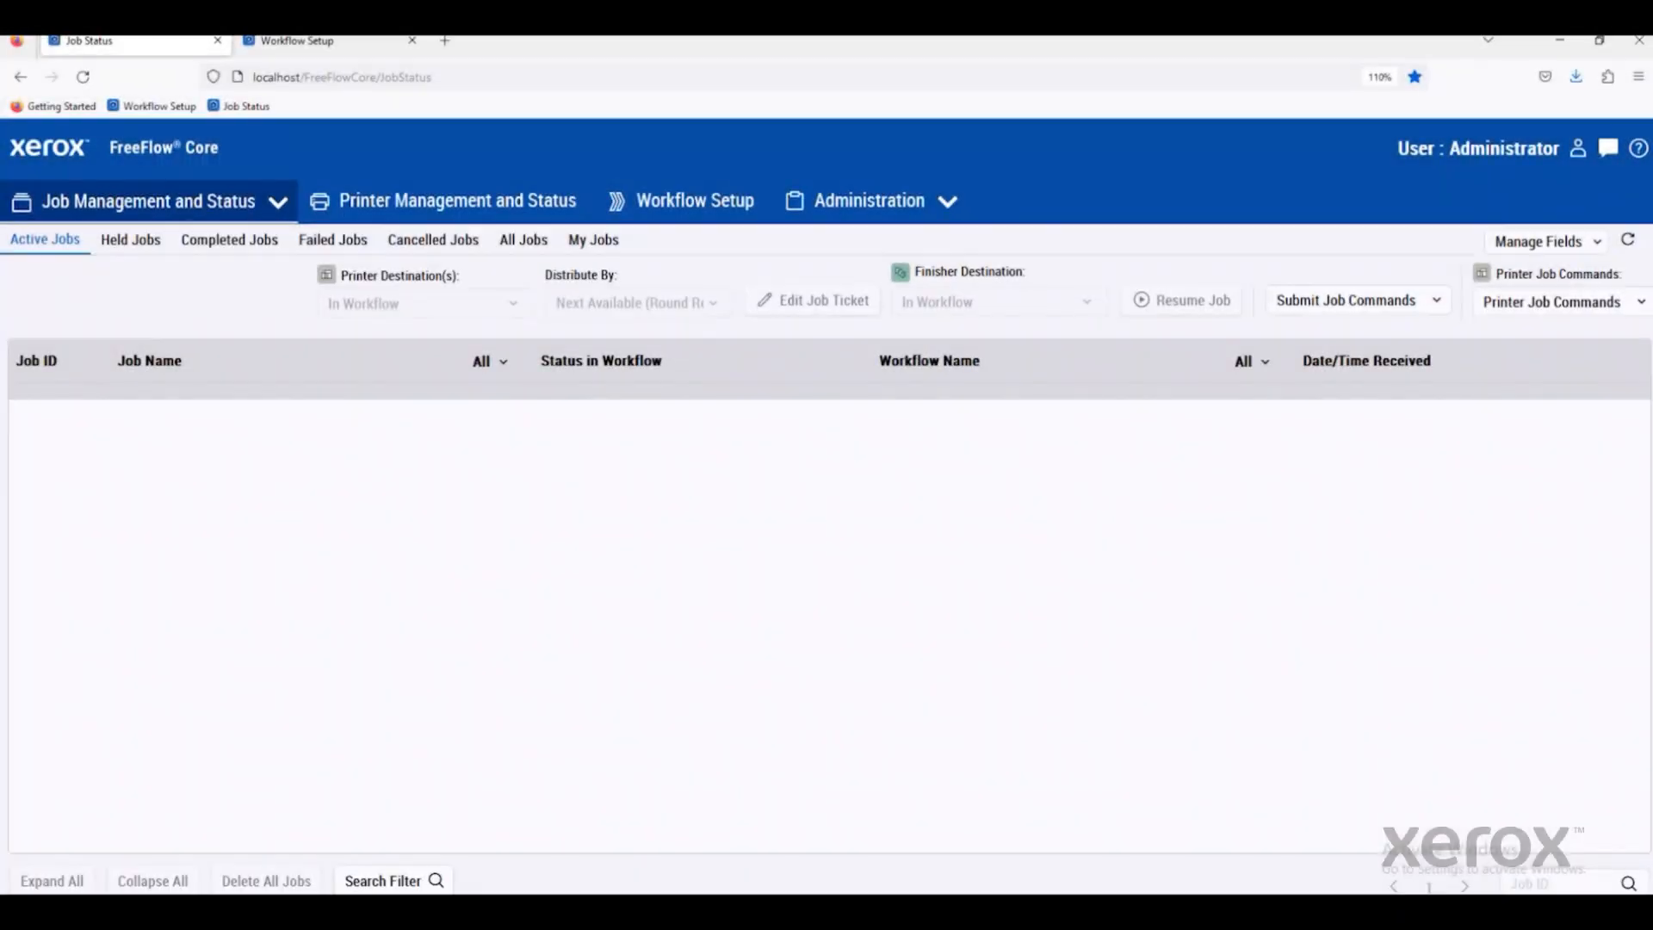
{"action": "mouse_move", "coordinate": [266, 572]}
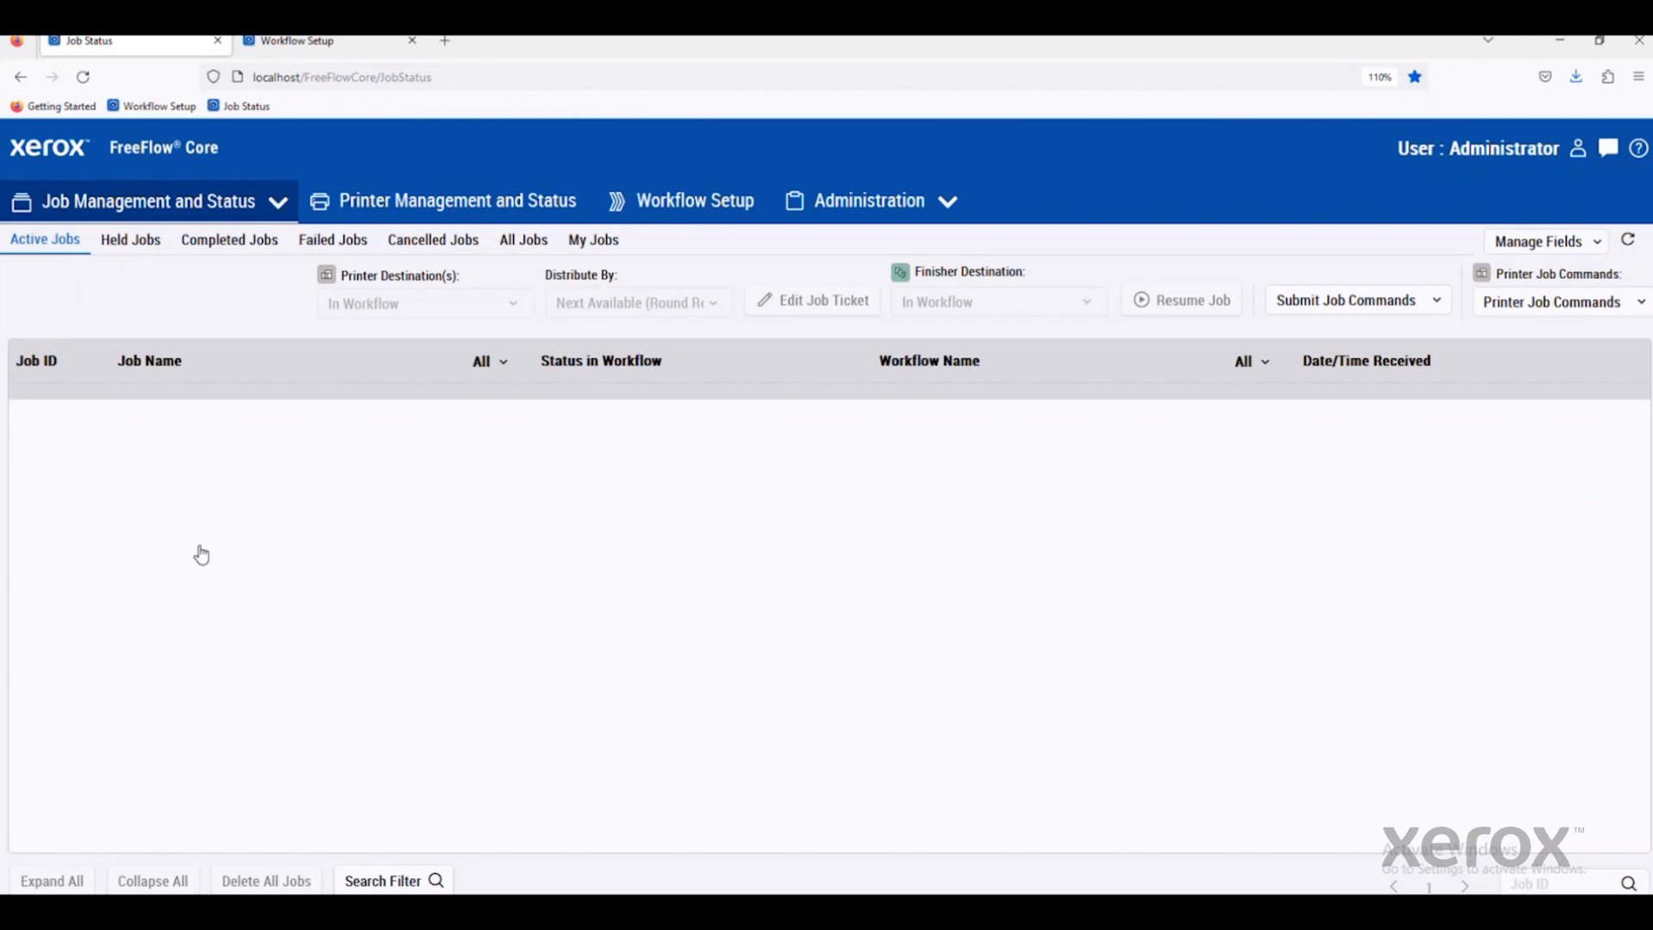
{"action": "mouse_move", "coordinate": [137, 377]}
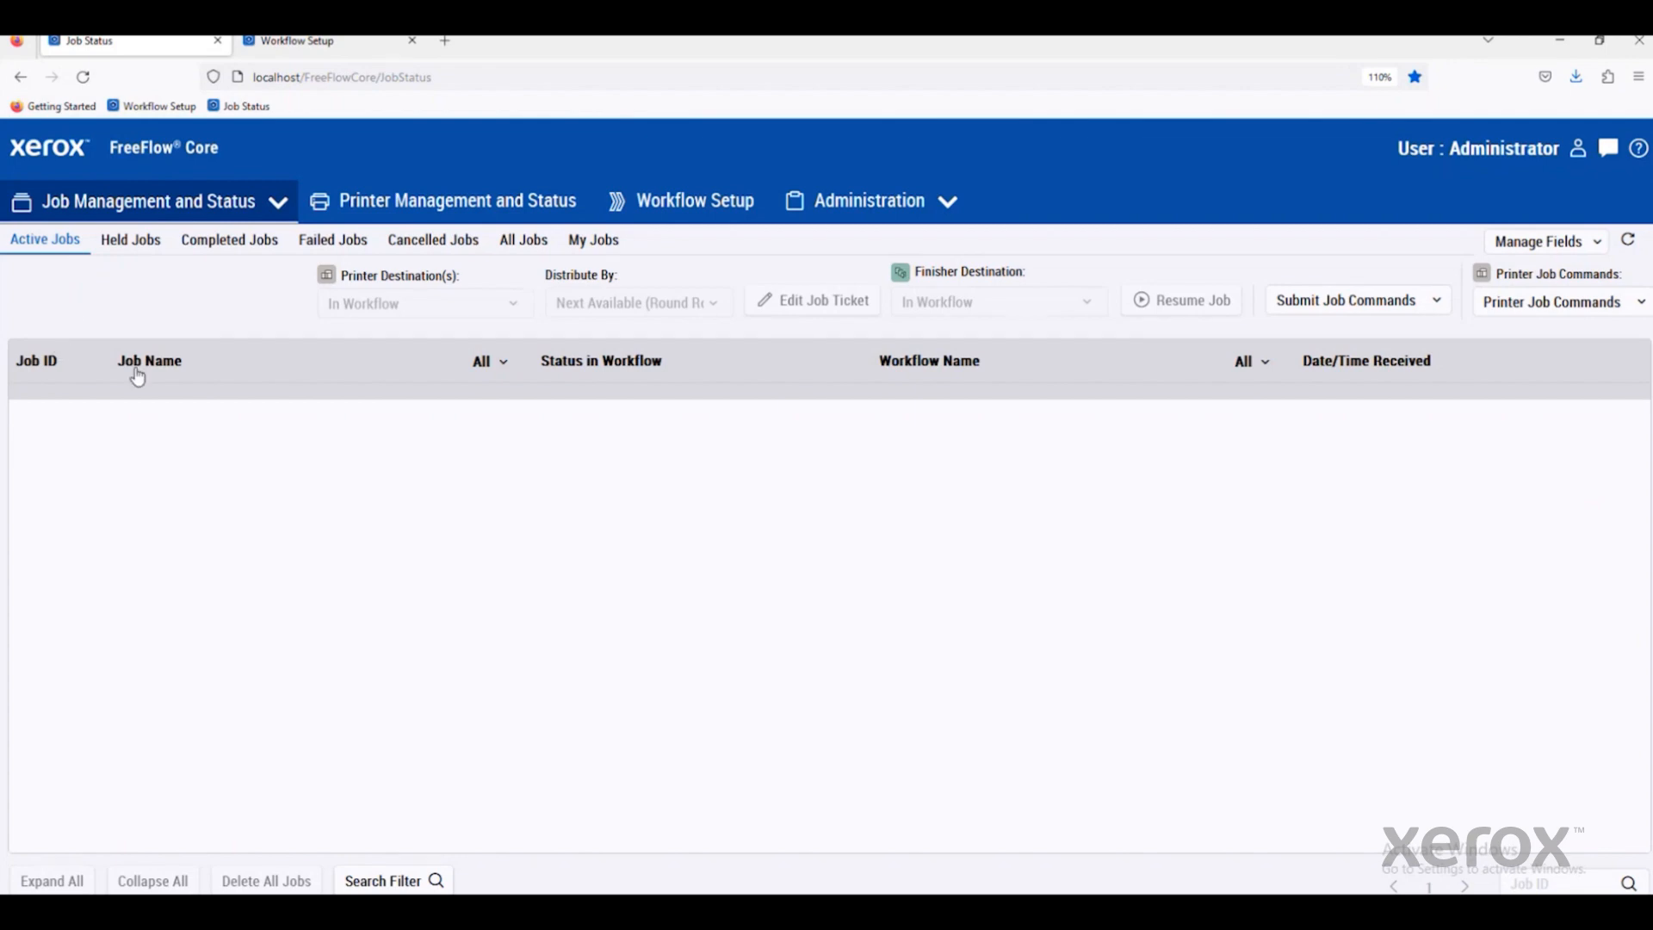
Expand the Job Management and Status dropdown to reveal Submit Job.
{"action": "left_click", "coordinate": [149, 201]}
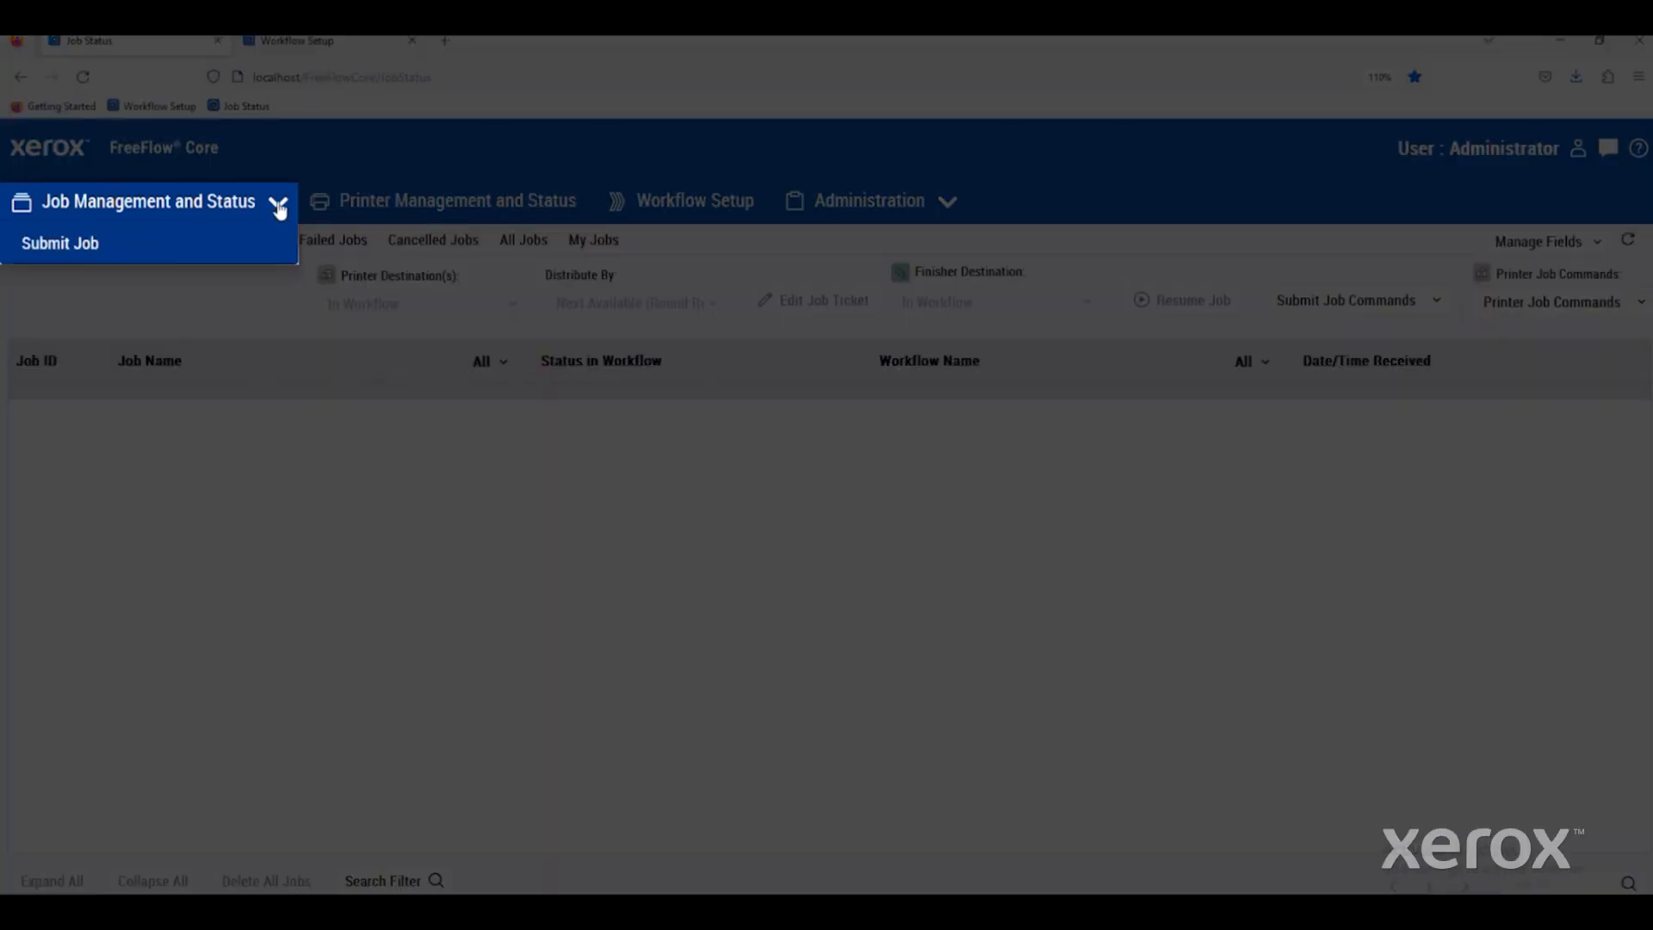
Submit Ventosa Submitted.pdf as a new job to the 1 - Preflight workflow.
{"action": "left_click", "coordinate": [60, 243]}
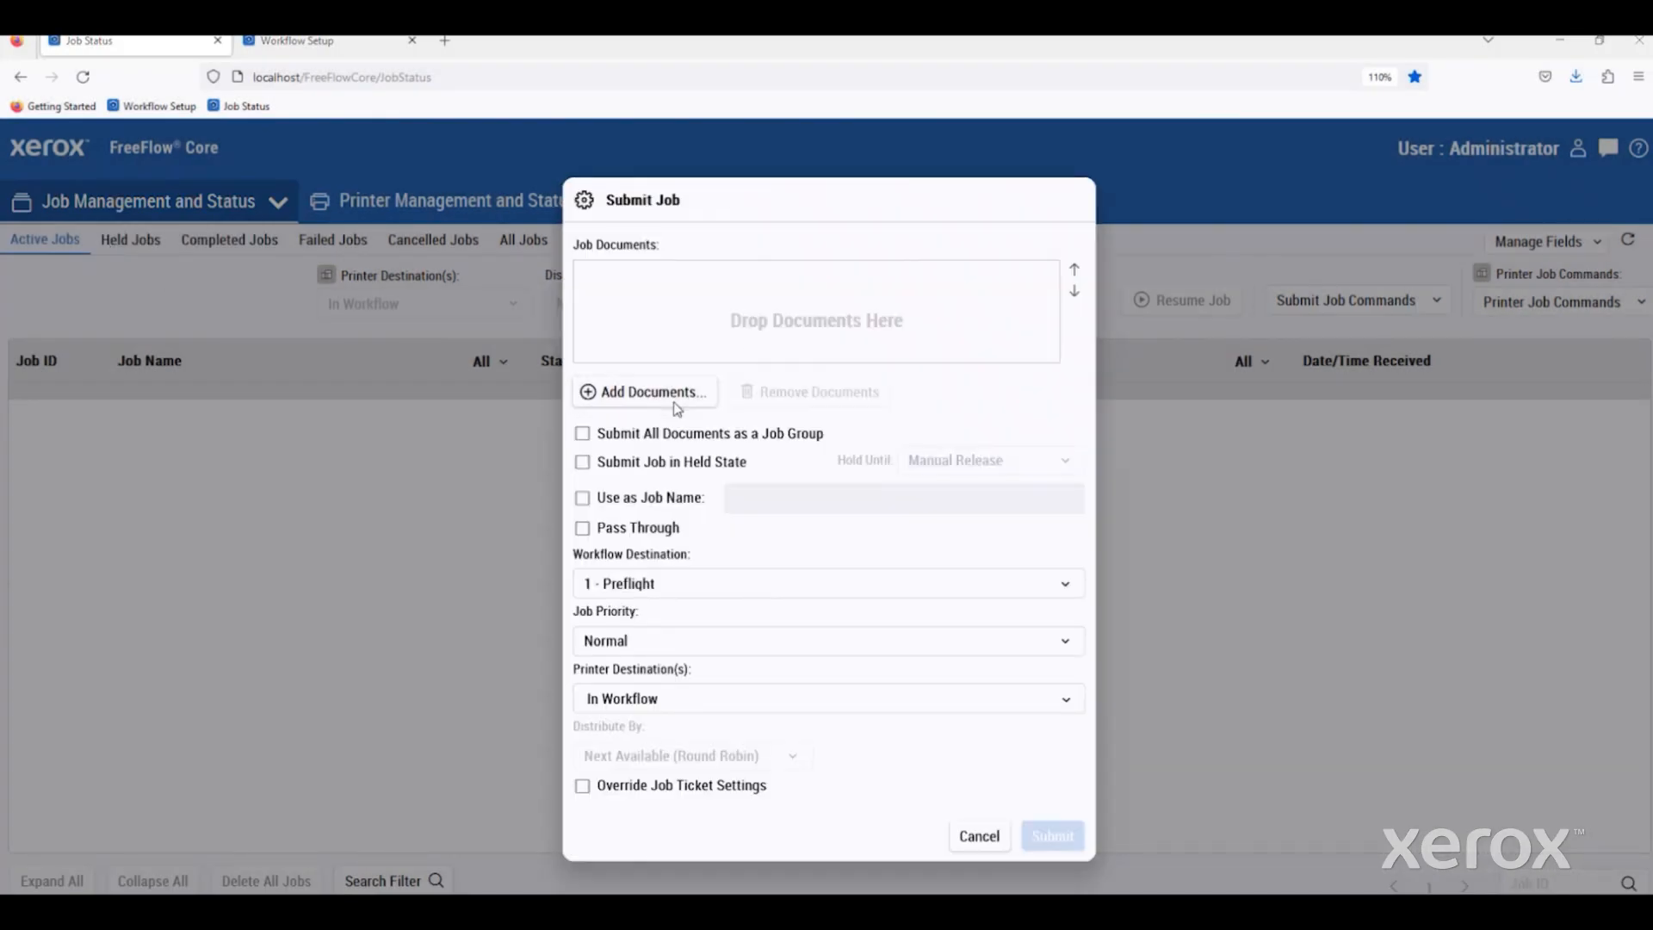
{"action": "left_click", "coordinate": [643, 391]}
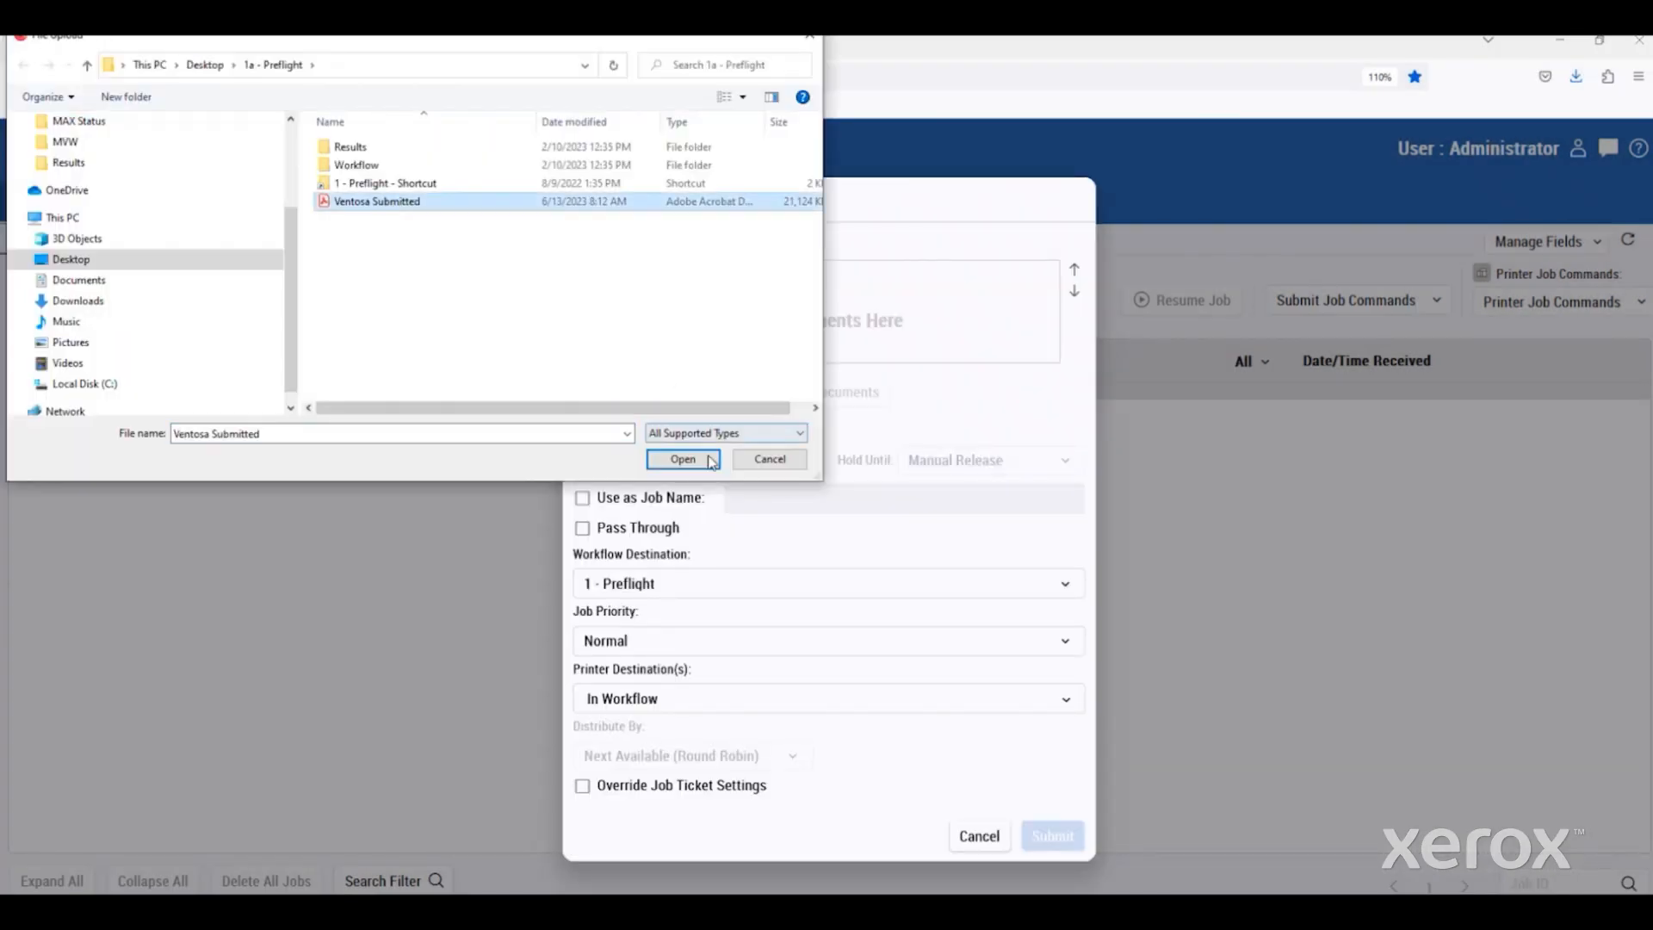
{"action": "left_click", "coordinate": [682, 459]}
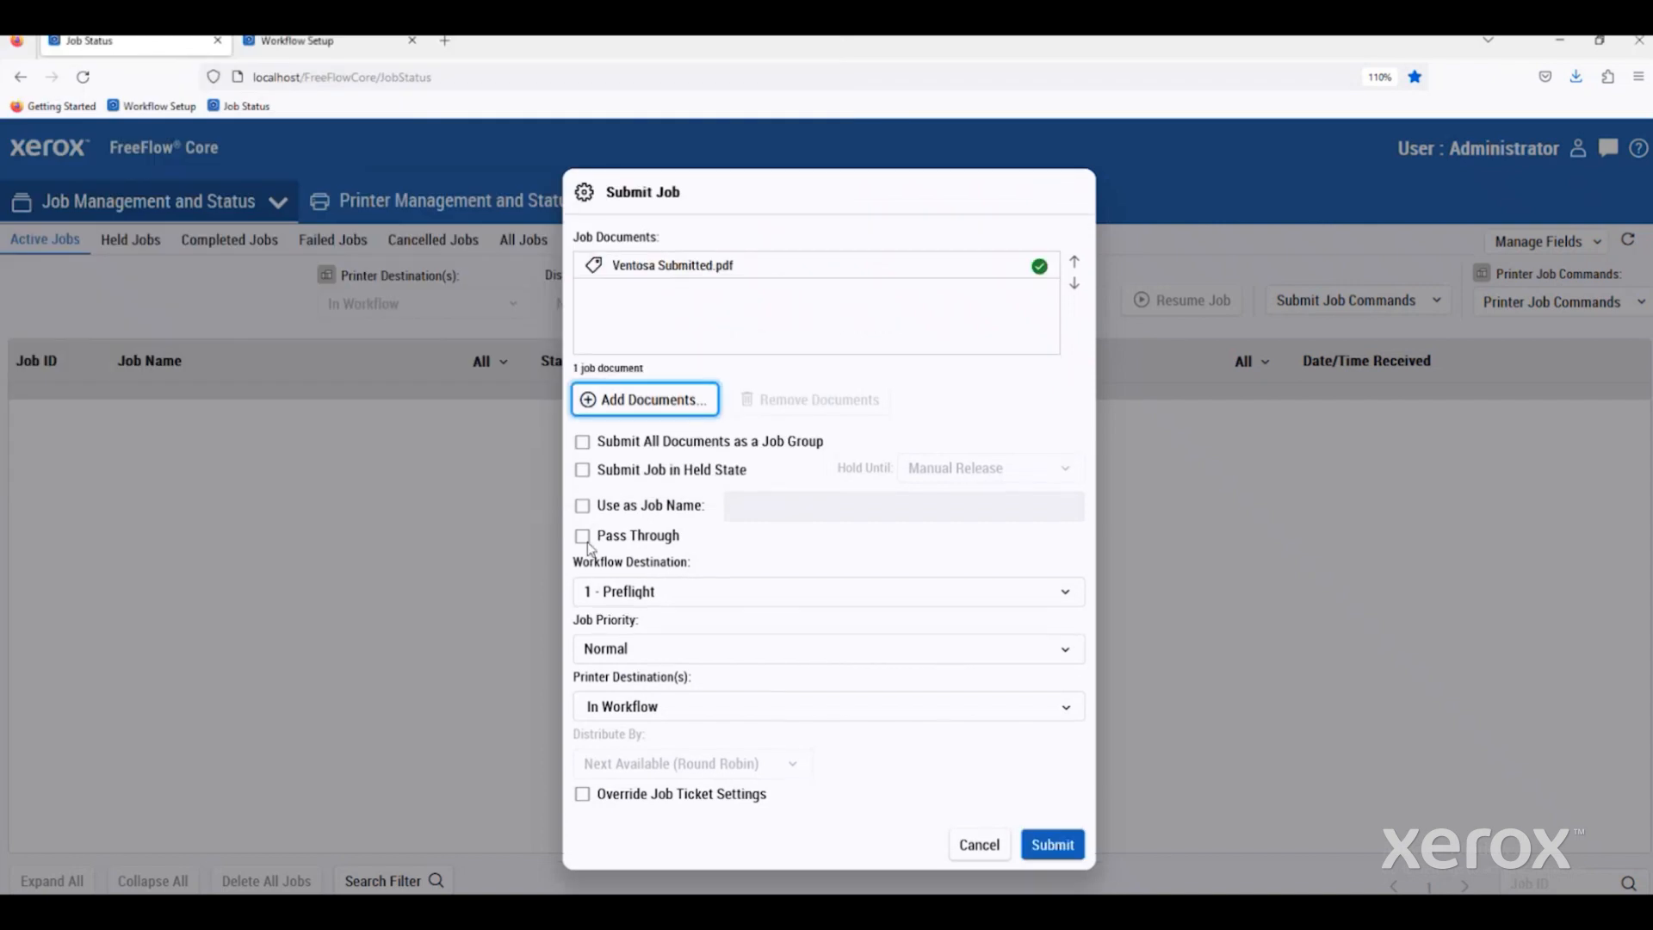
{"action": "mouse_move", "coordinate": [714, 591]}
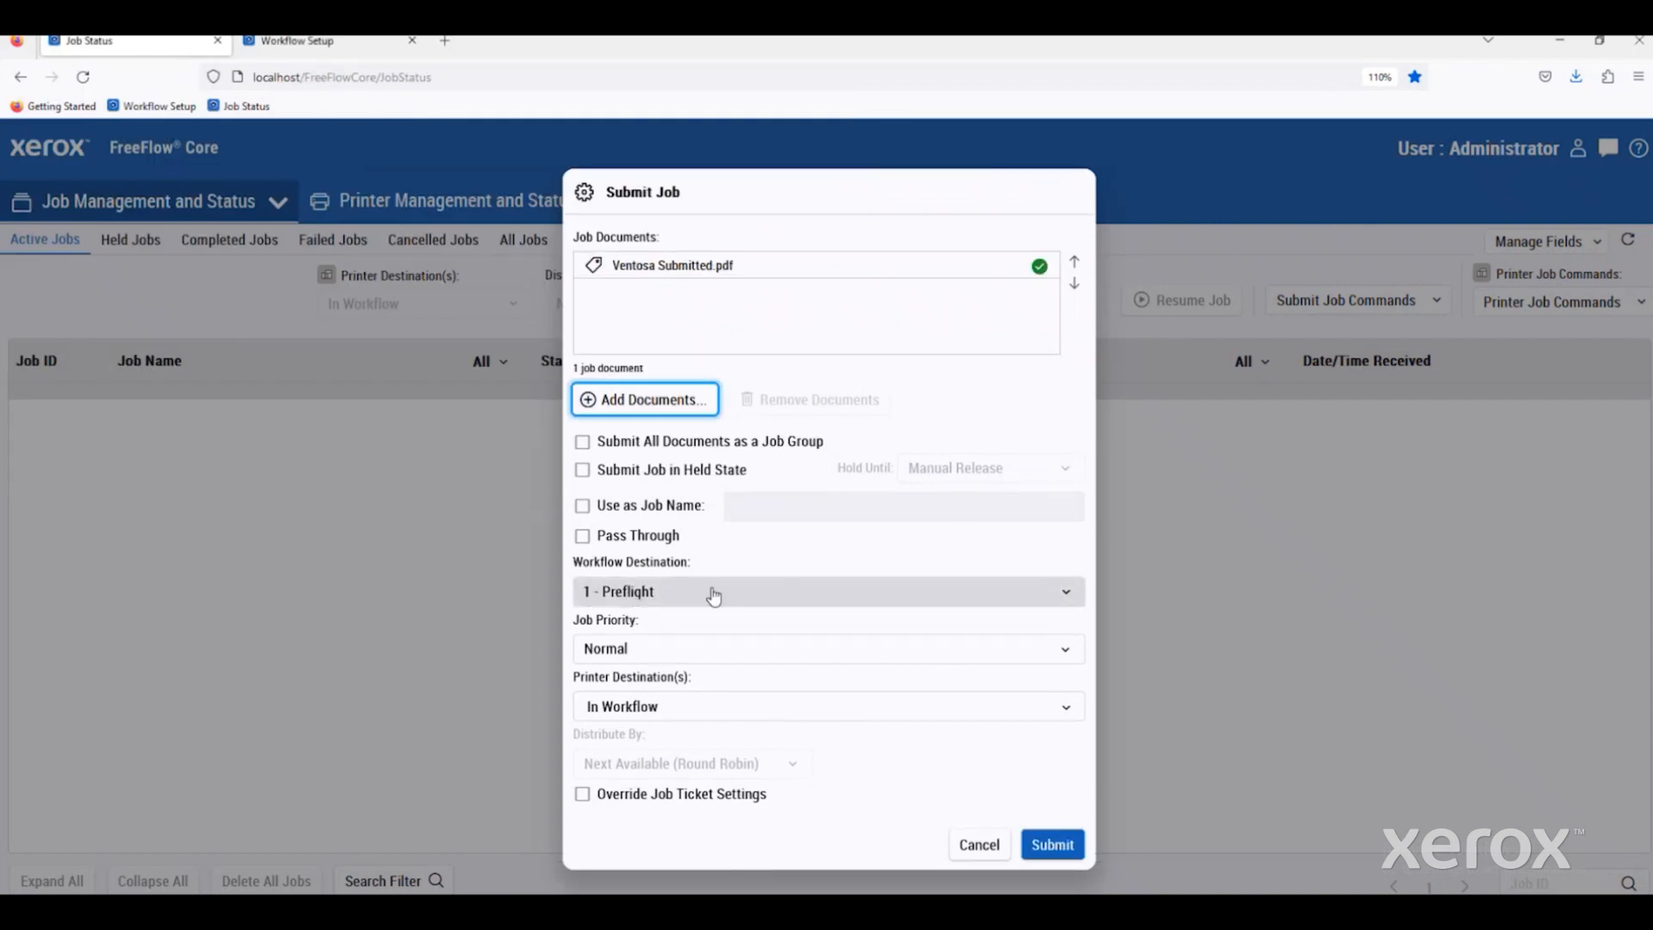
{"action": "left_click", "coordinate": [1051, 844]}
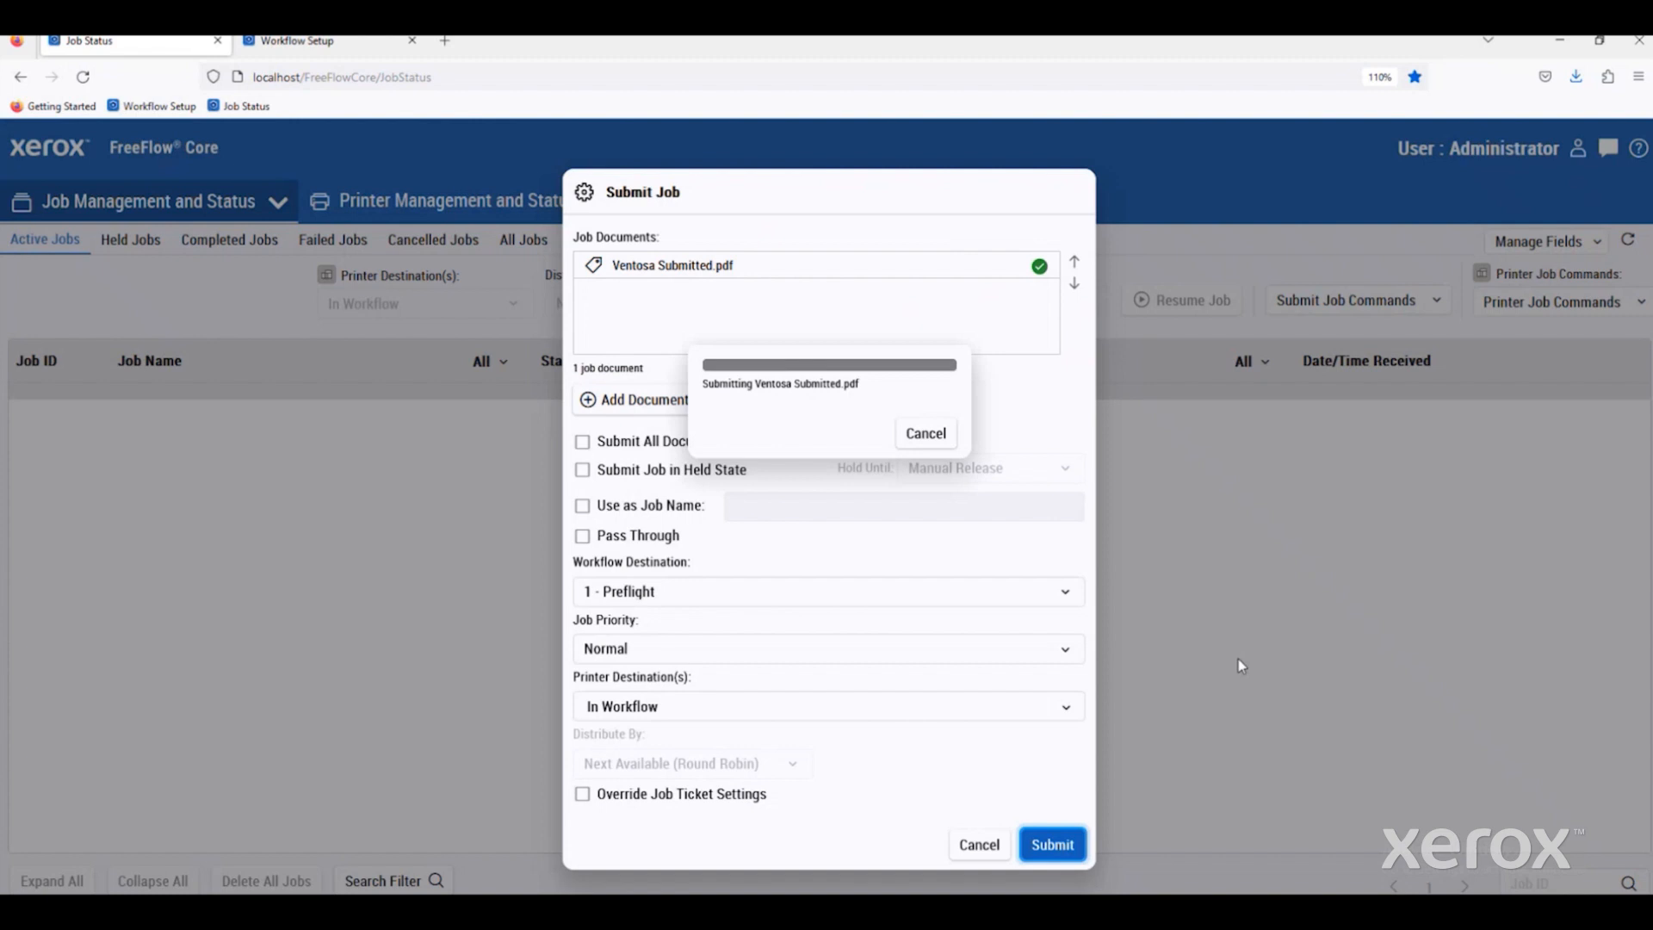
{"action": "left_click", "coordinate": [1052, 844]}
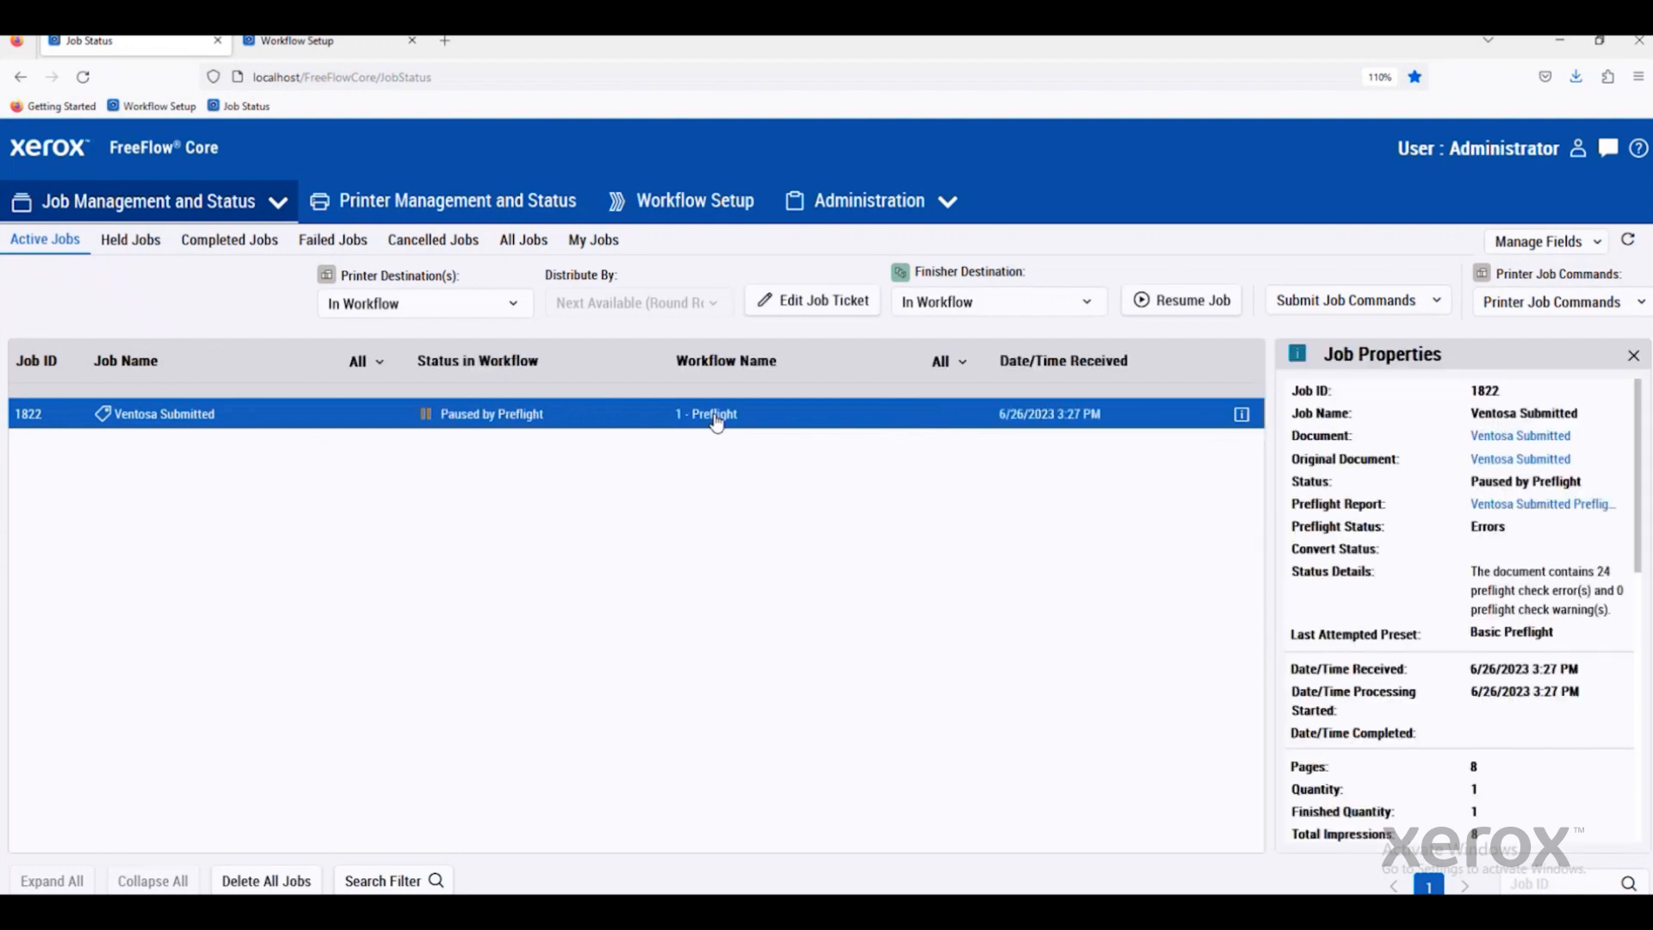
{"action": "mouse_move", "coordinate": [1542, 504]}
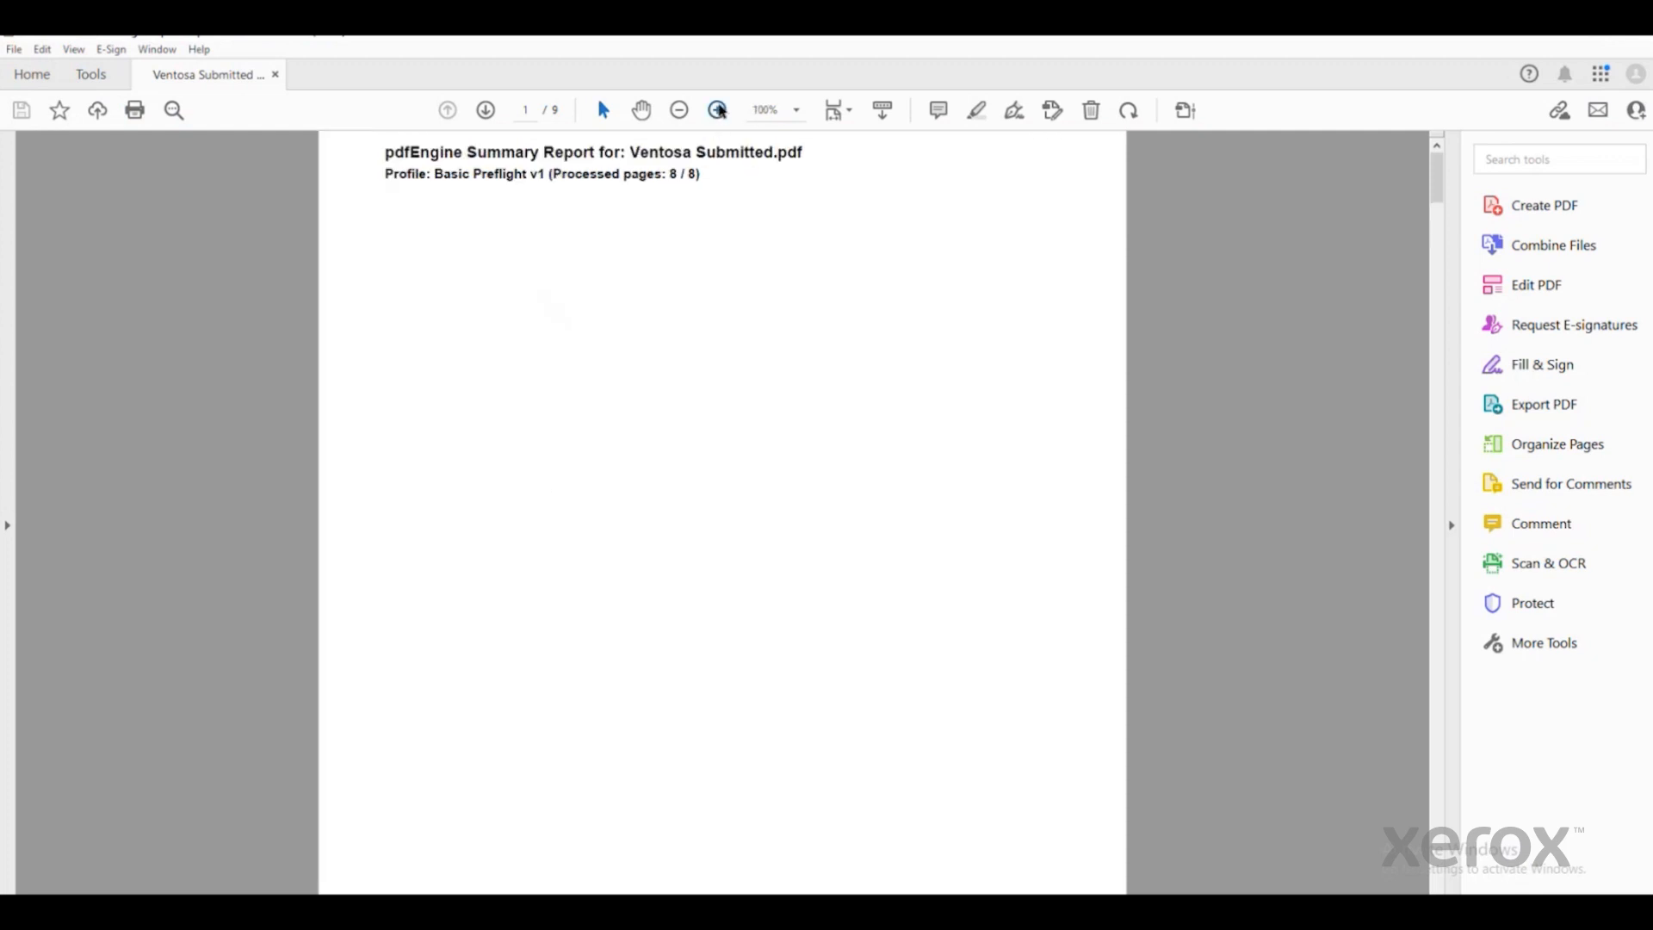
Zoom the preflight report to 150% to read the unembedded-font and low-resolution results.
{"action": "left_click", "coordinate": [717, 109]}
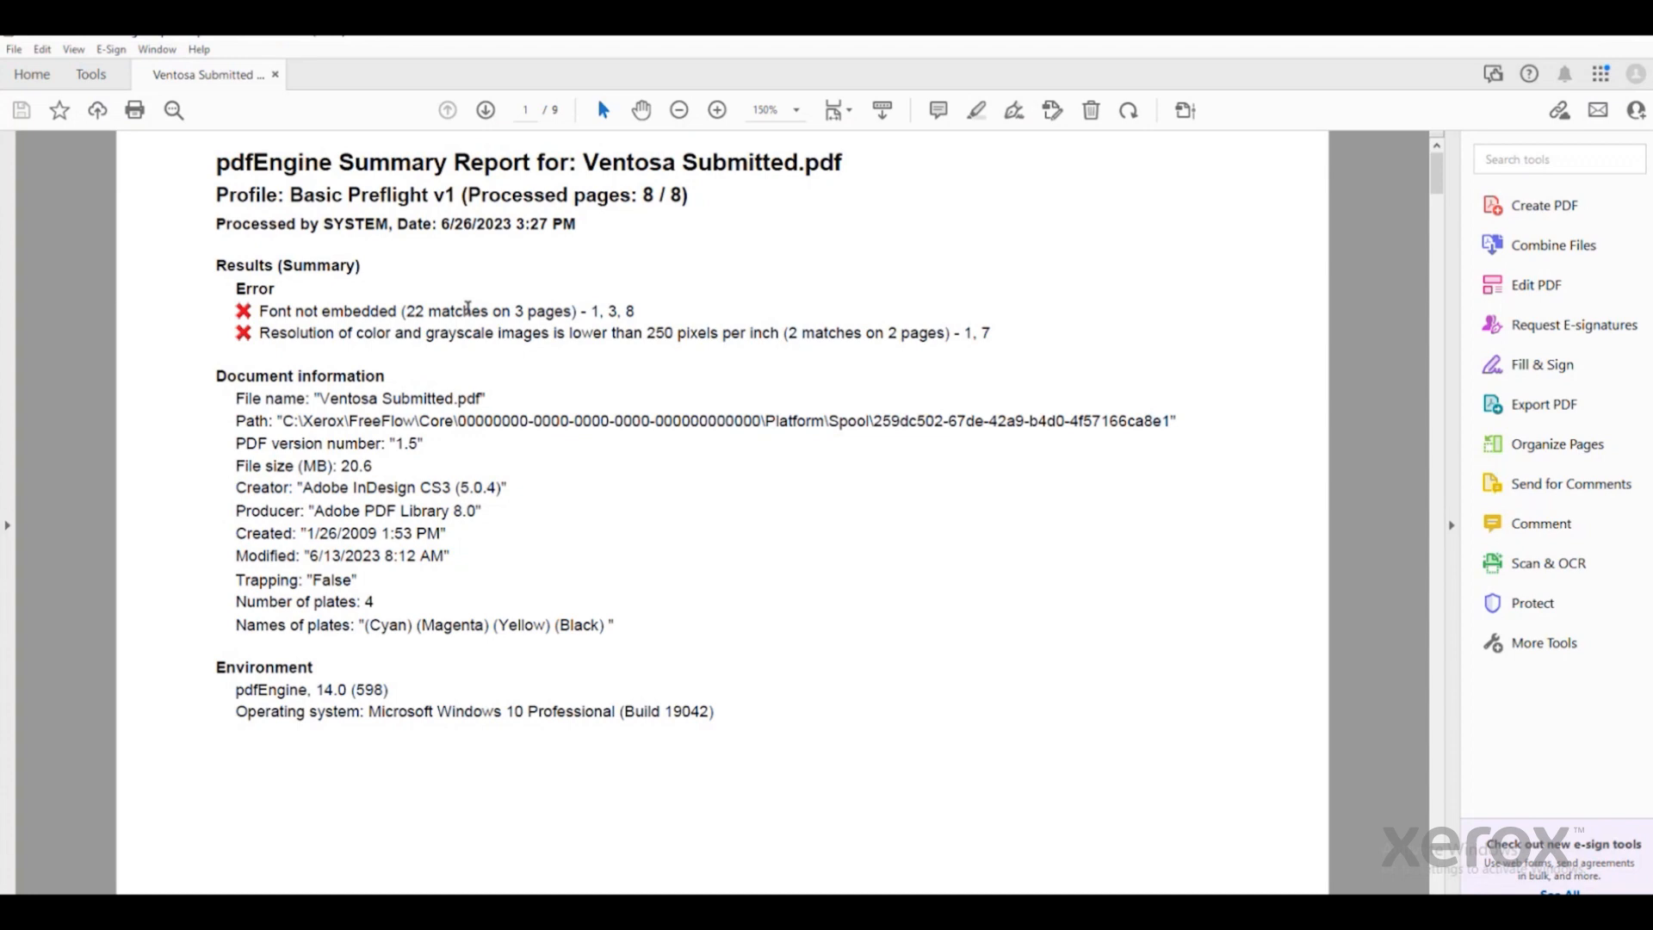
{"action": "left_click", "coordinate": [1541, 522]}
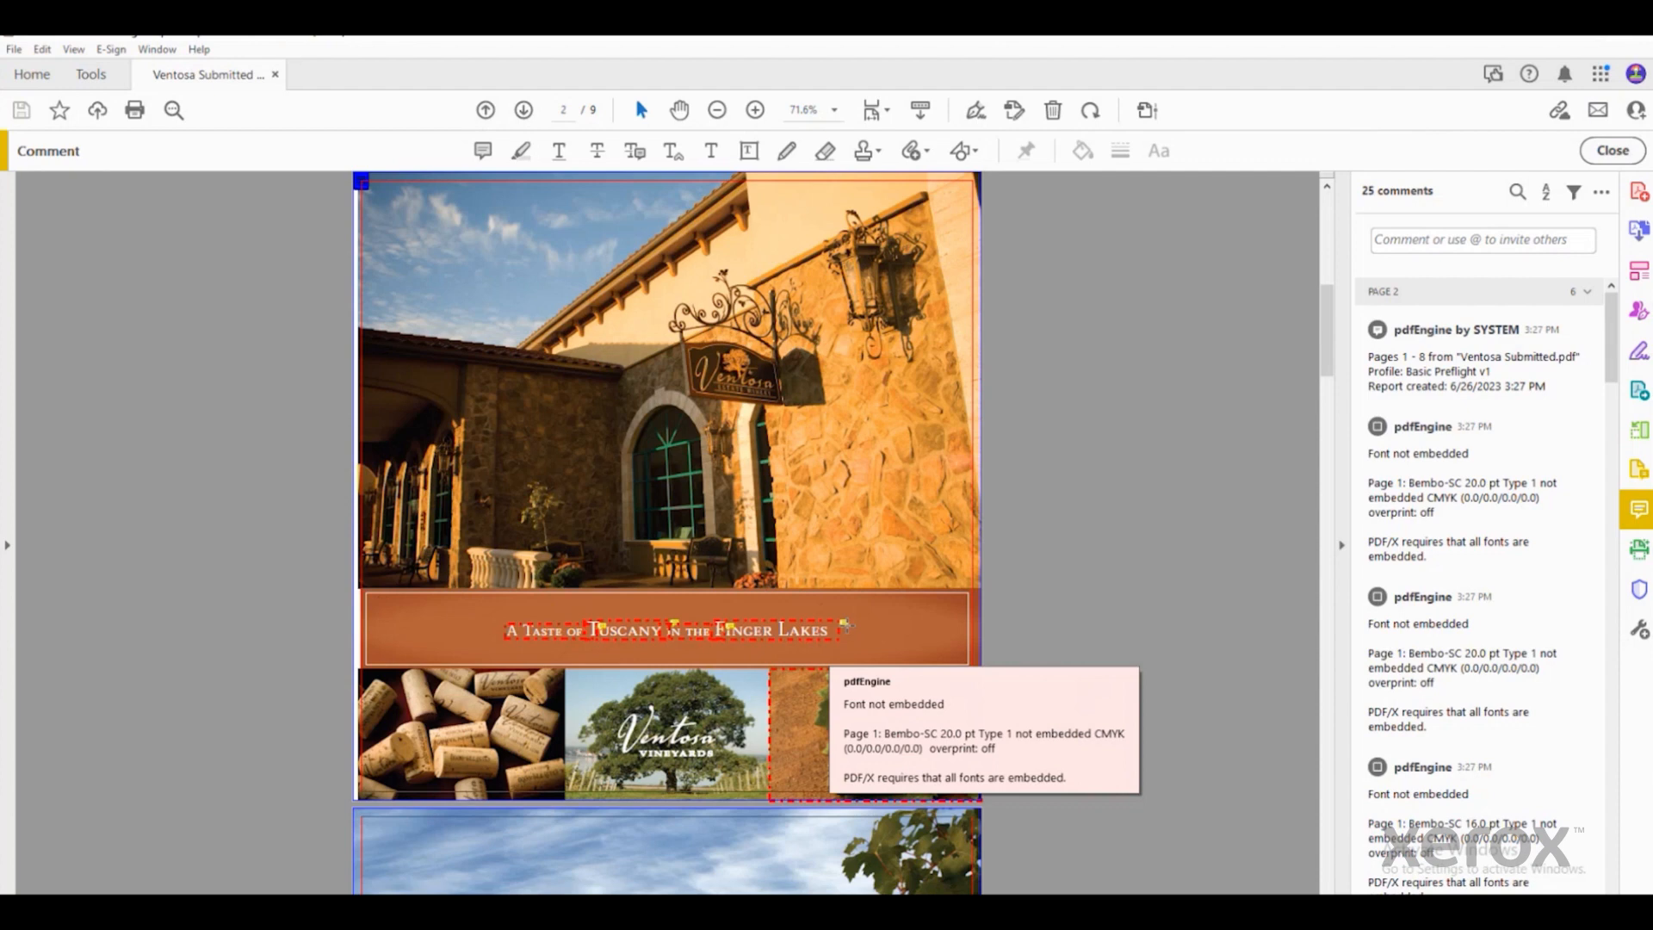
{"action": "mouse_move", "coordinate": [123, 353]}
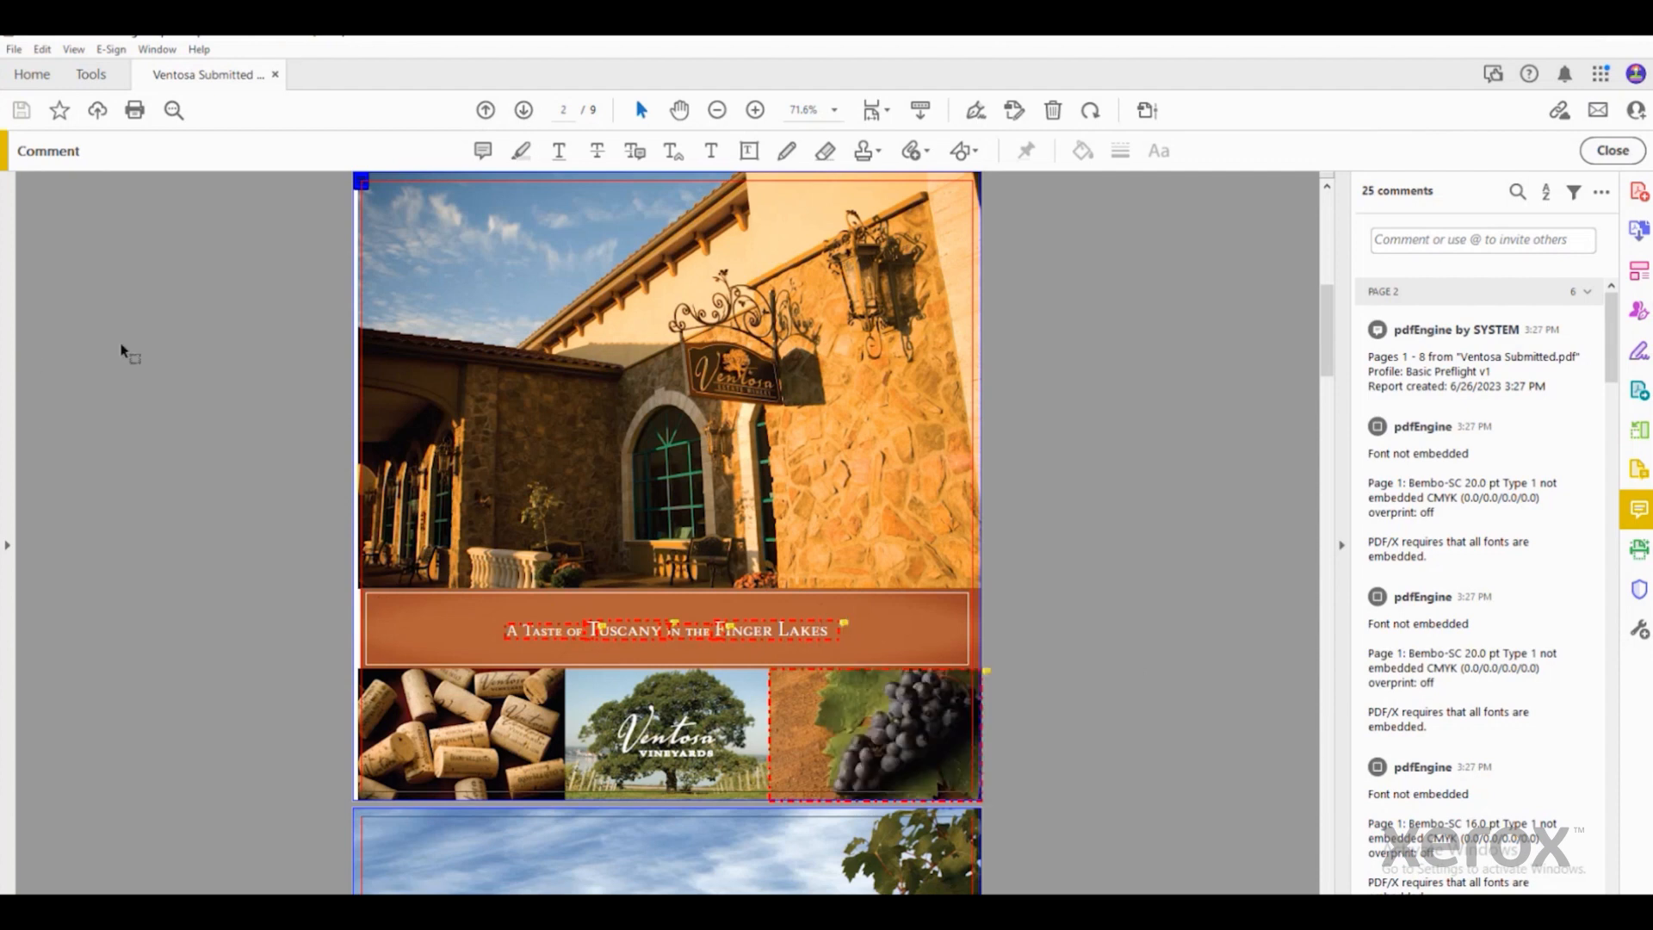
{"action": "mouse_move", "coordinate": [1113, 741]}
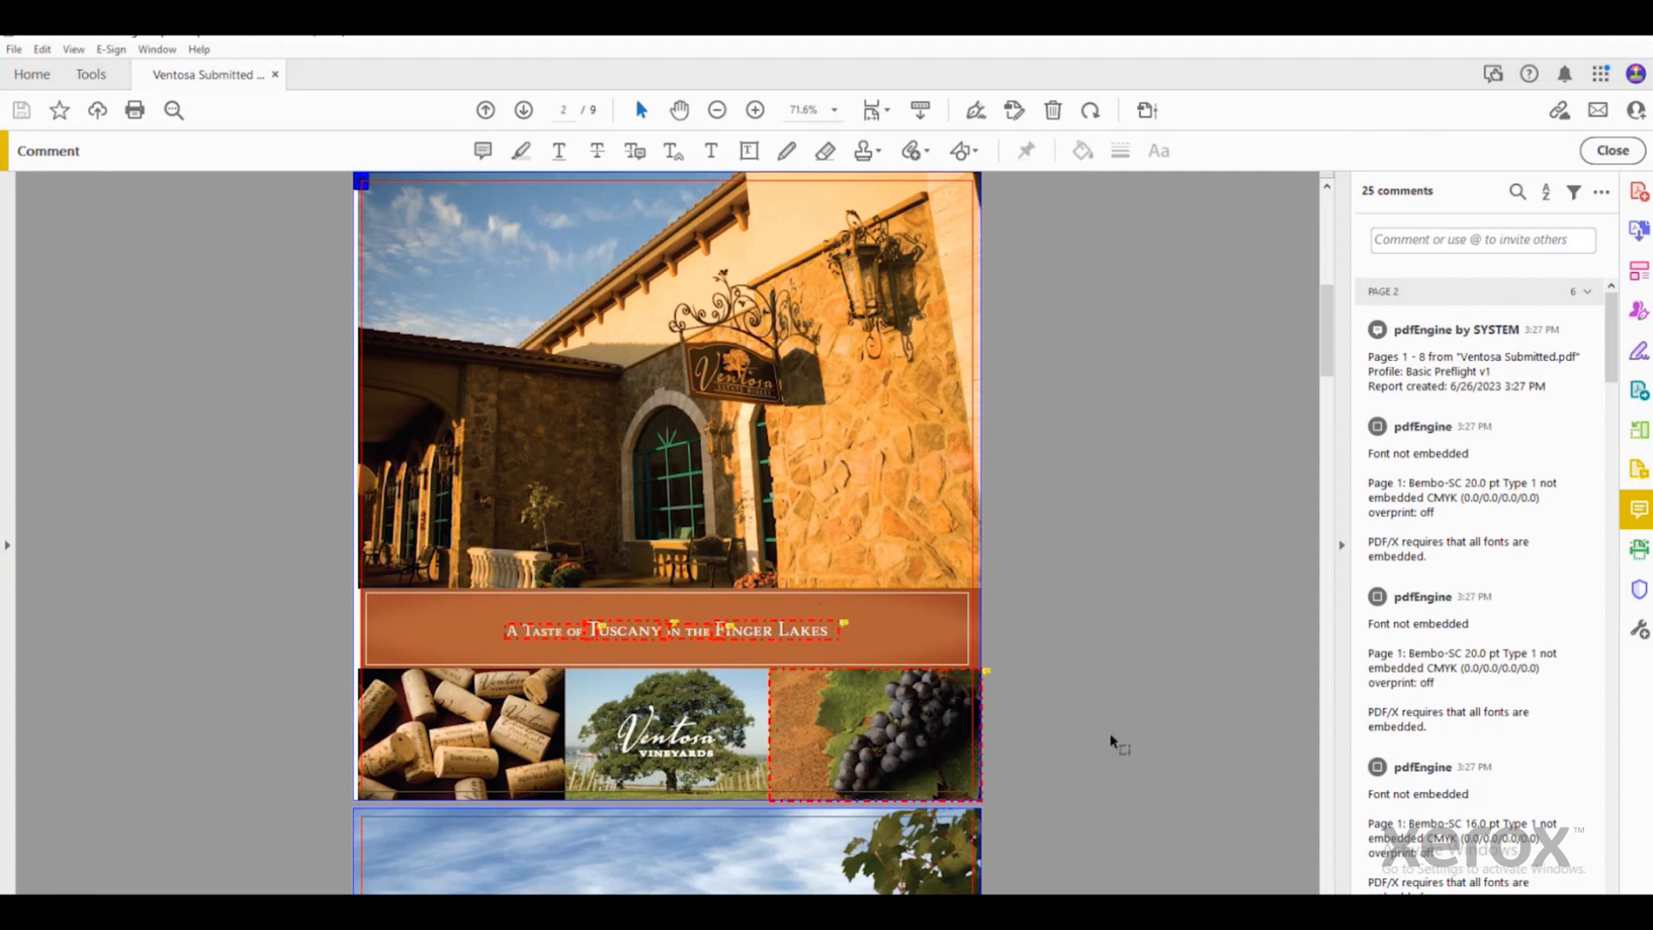
{"action": "mouse_move", "coordinate": [986, 672]}
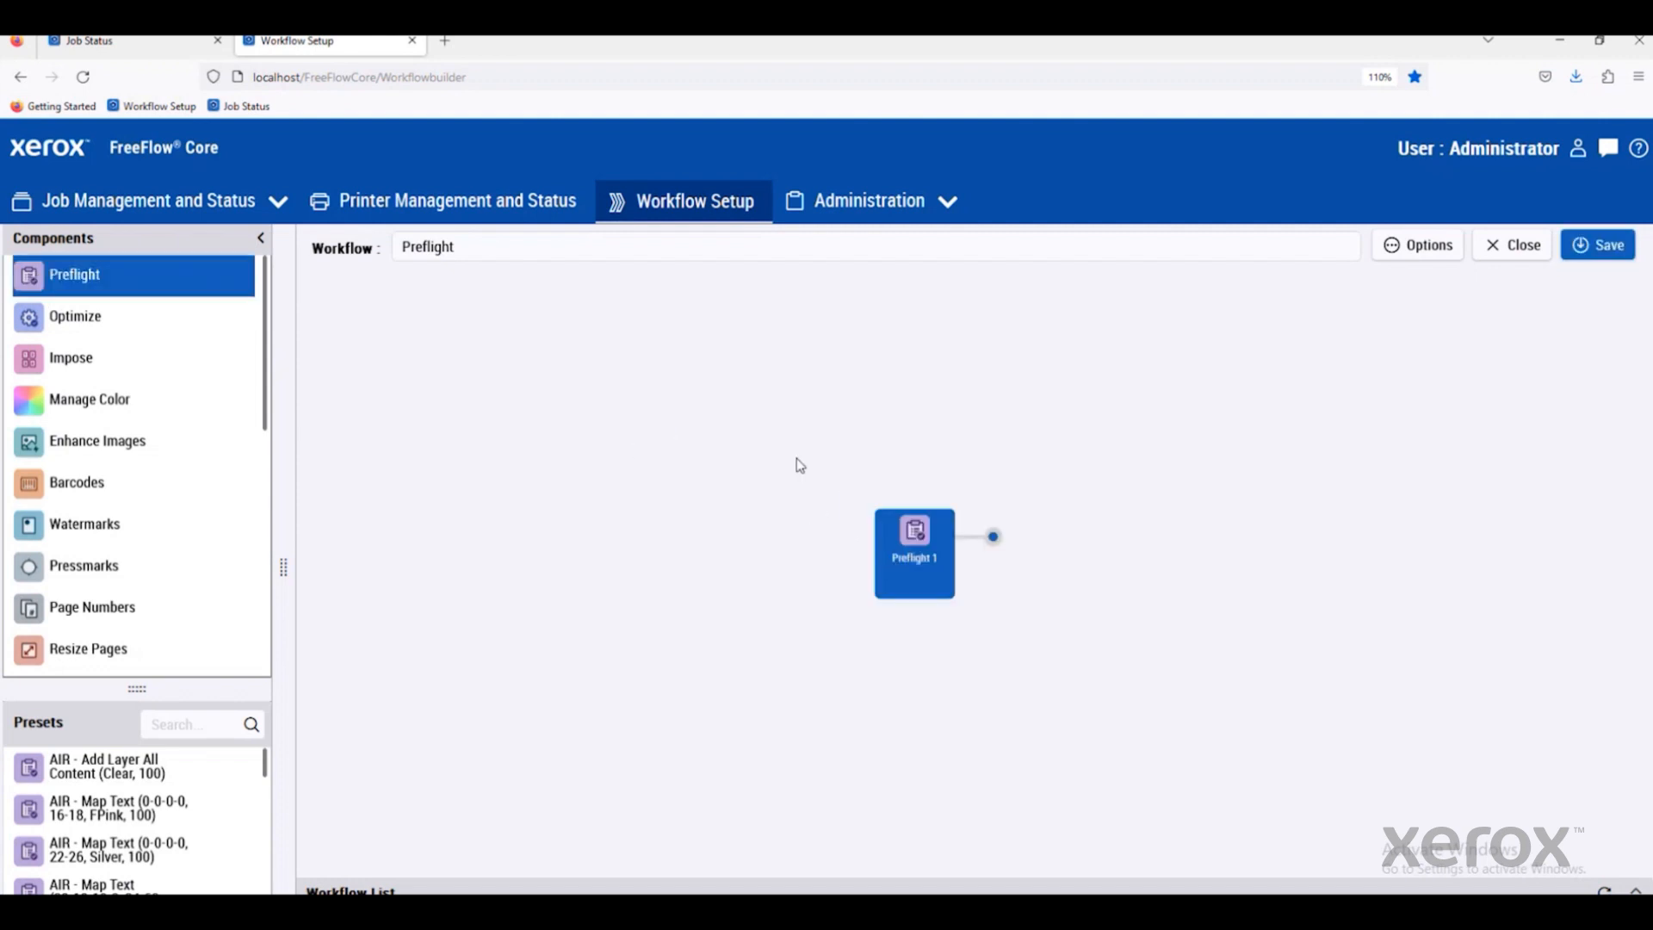
{"action": "mouse_move", "coordinate": [807, 541]}
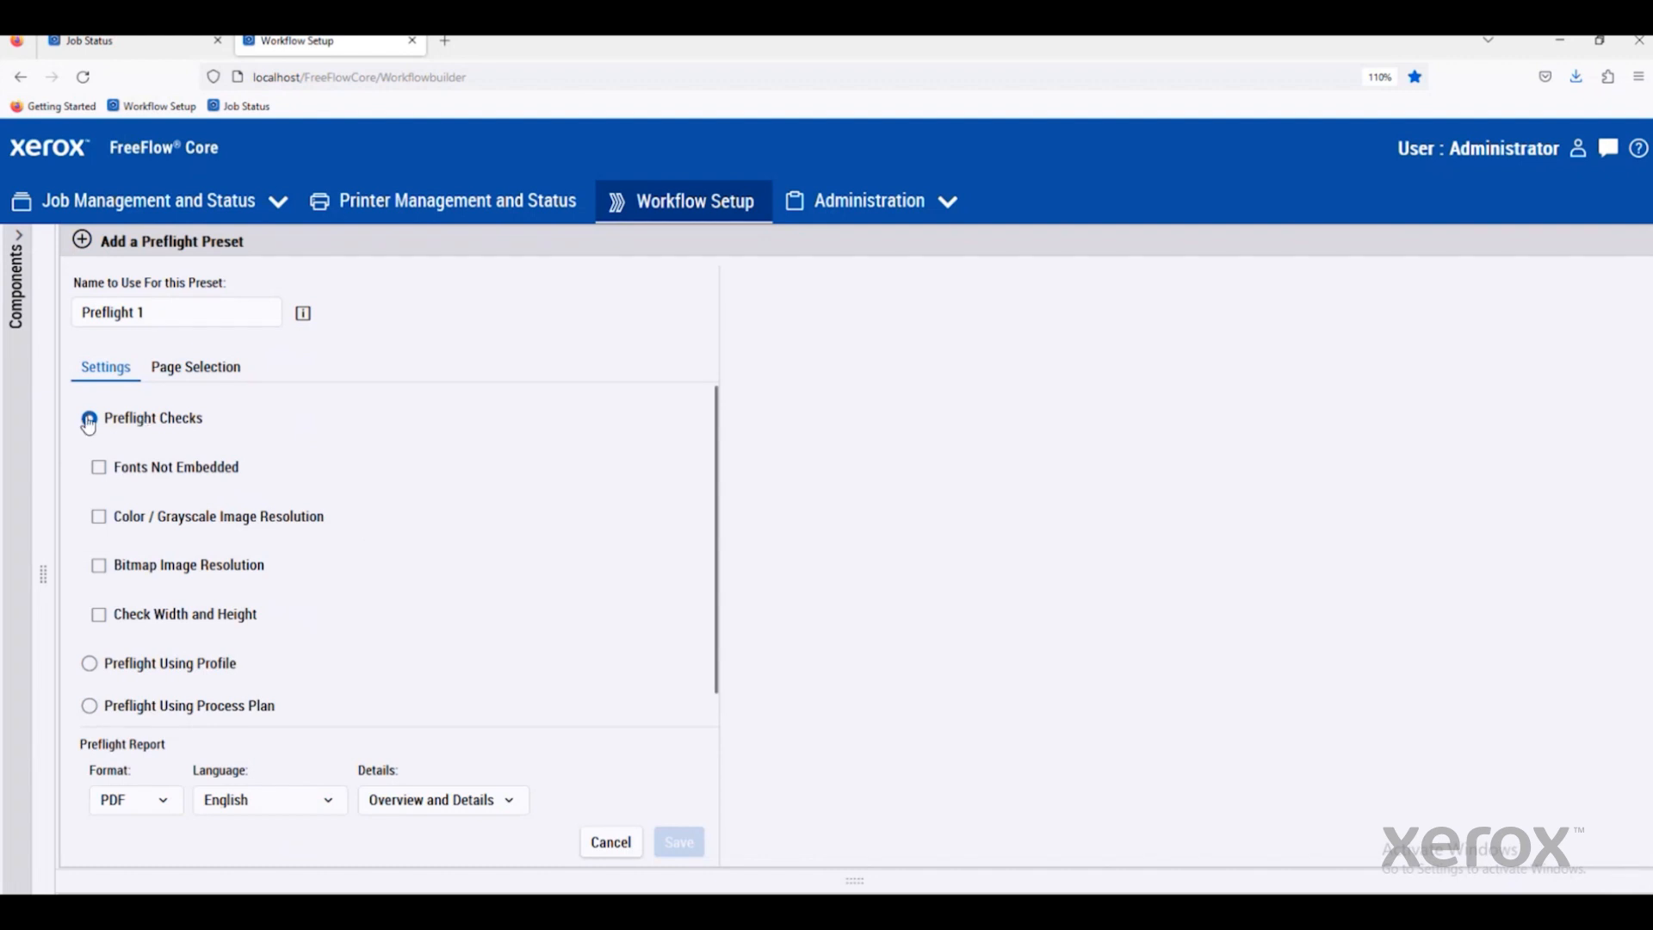
Enable unembedded-font and image-resolution checks below 250 ppi in Preflight 1, then save.
{"action": "left_click", "coordinate": [98, 465]}
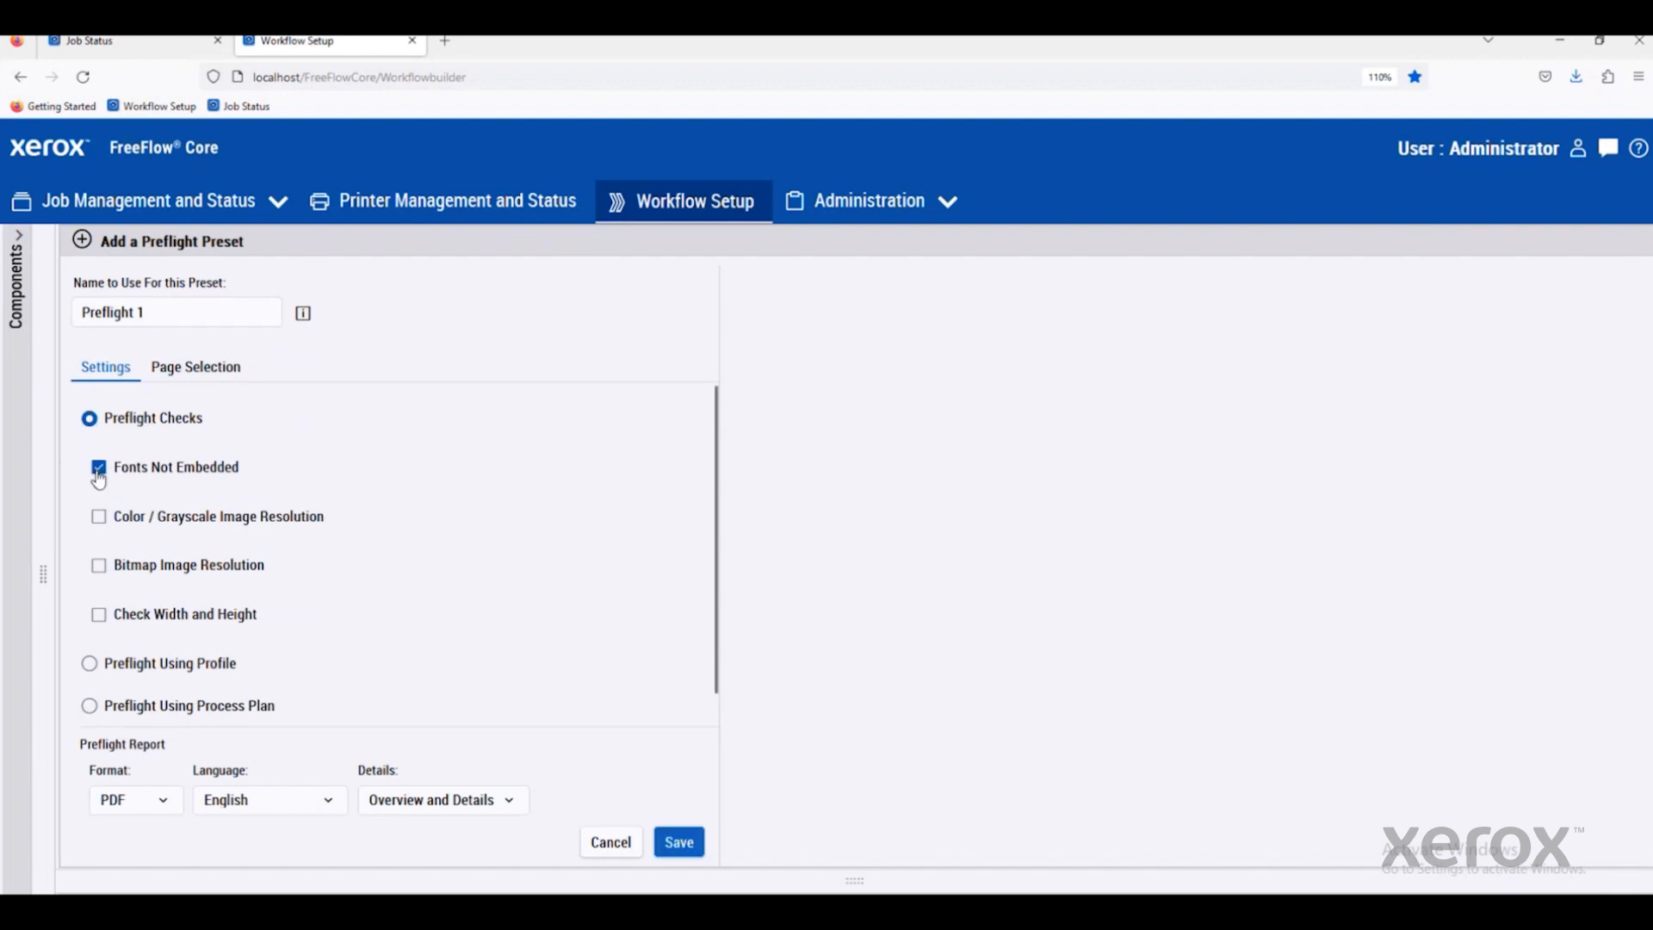
{"action": "left_click", "coordinate": [98, 516]}
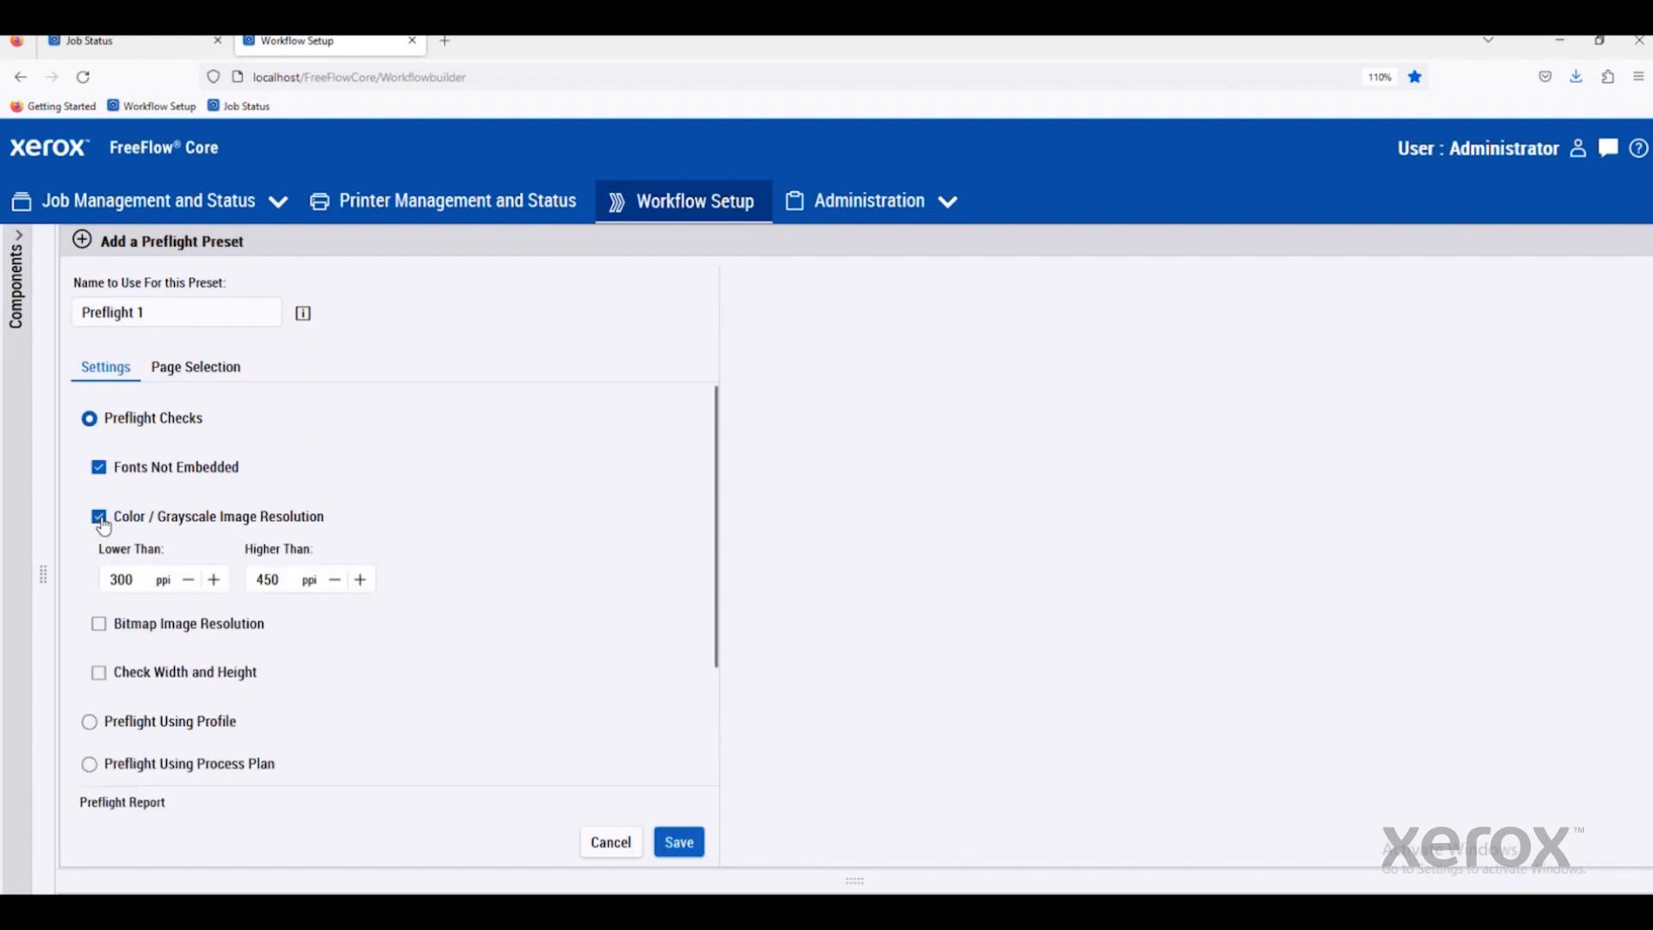
{"action": "left_click", "coordinate": [121, 579]}
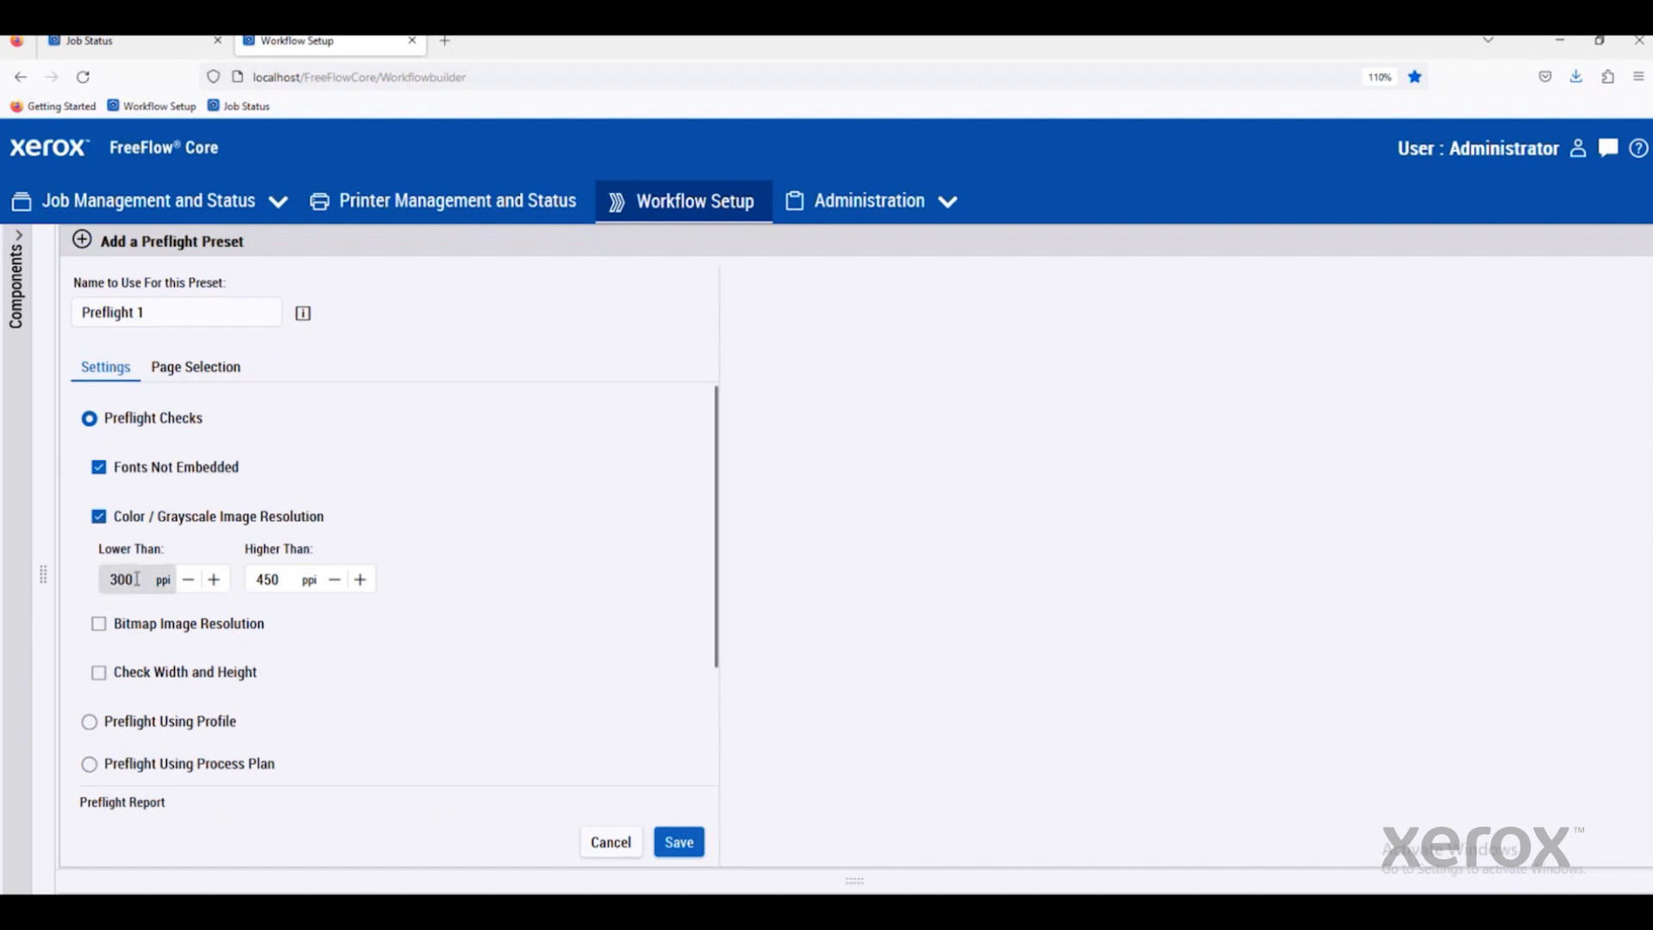
{"action": "type", "text": "250"}
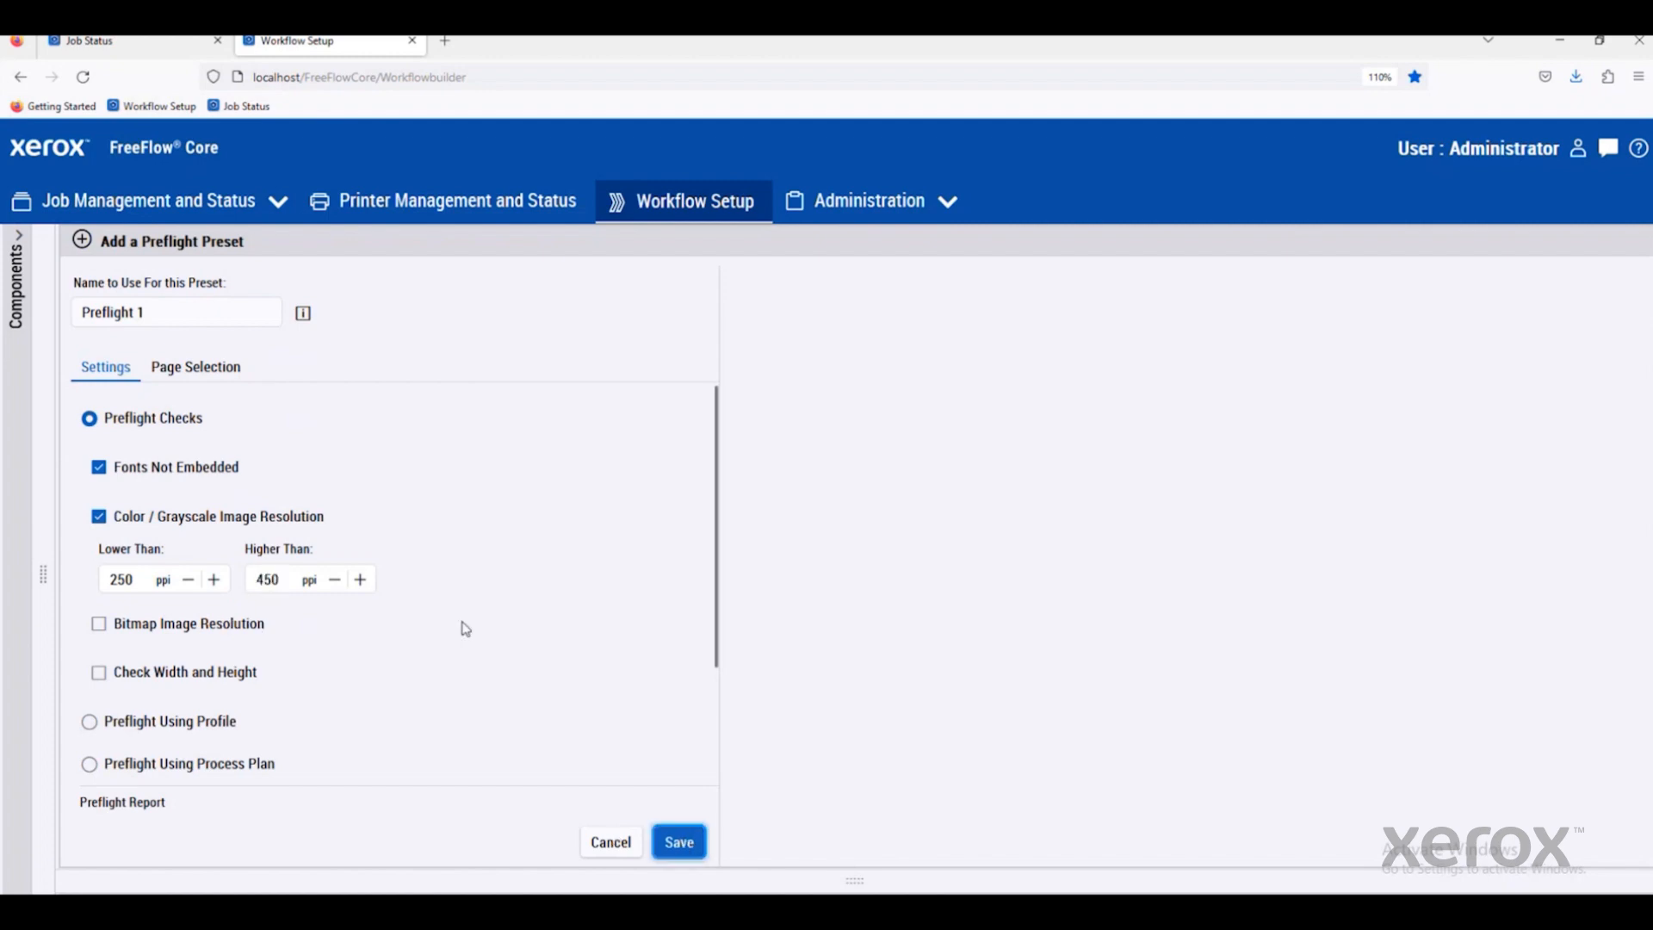
{"action": "left_click", "coordinate": [678, 841]}
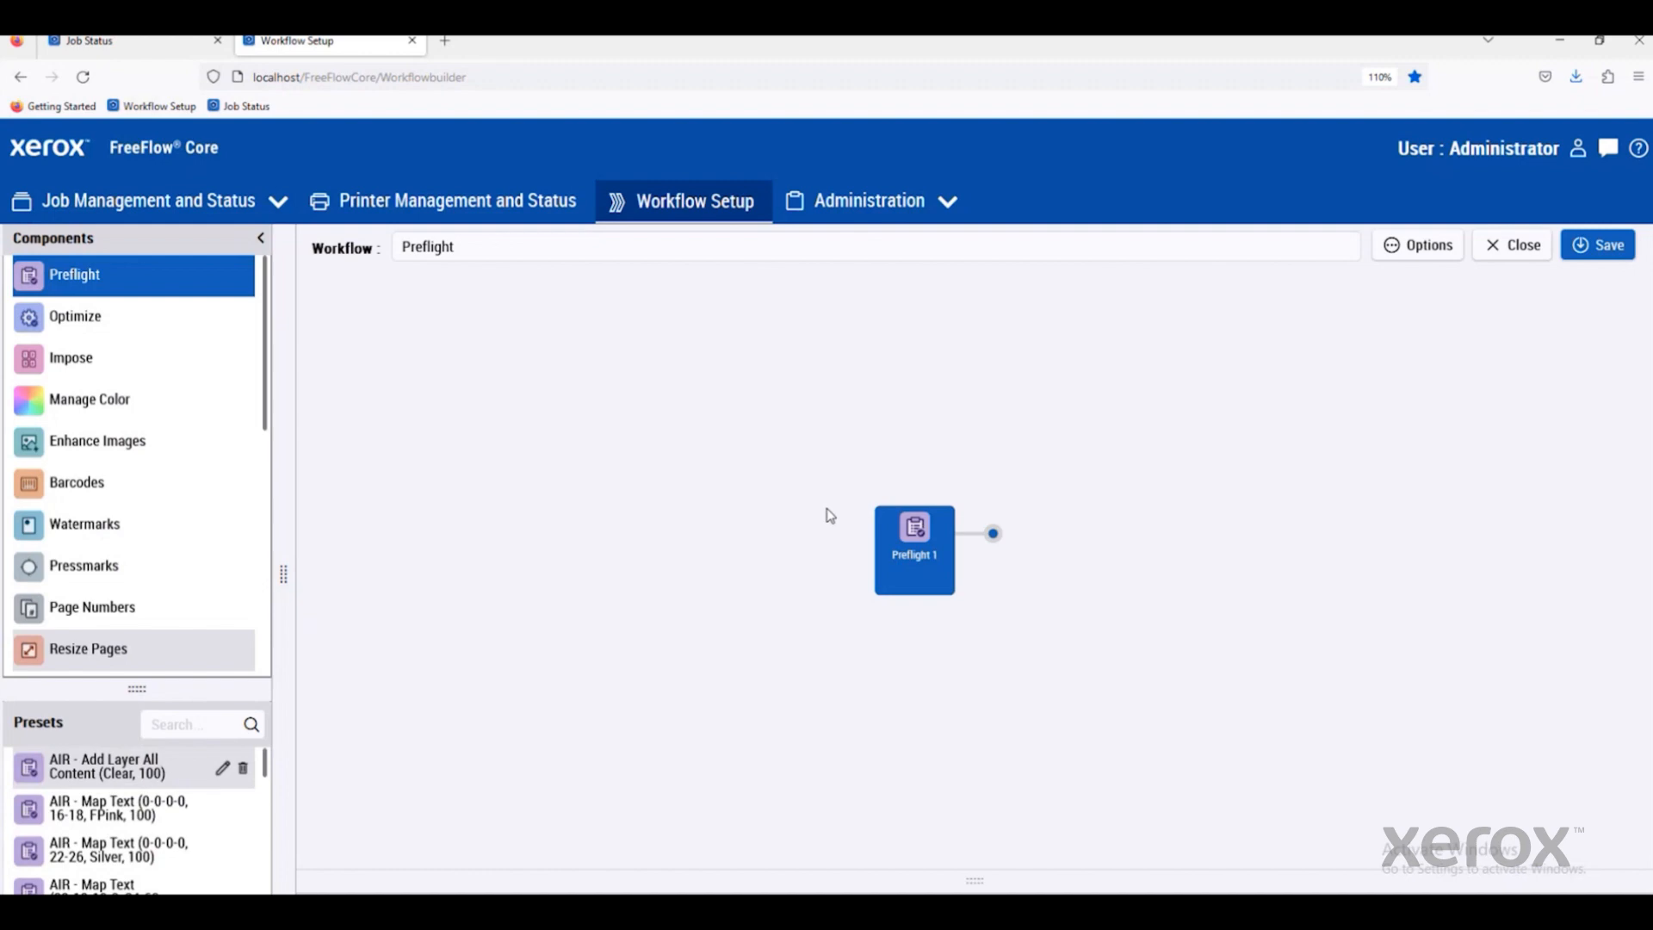
{"action": "mouse_move", "coordinate": [708, 433]}
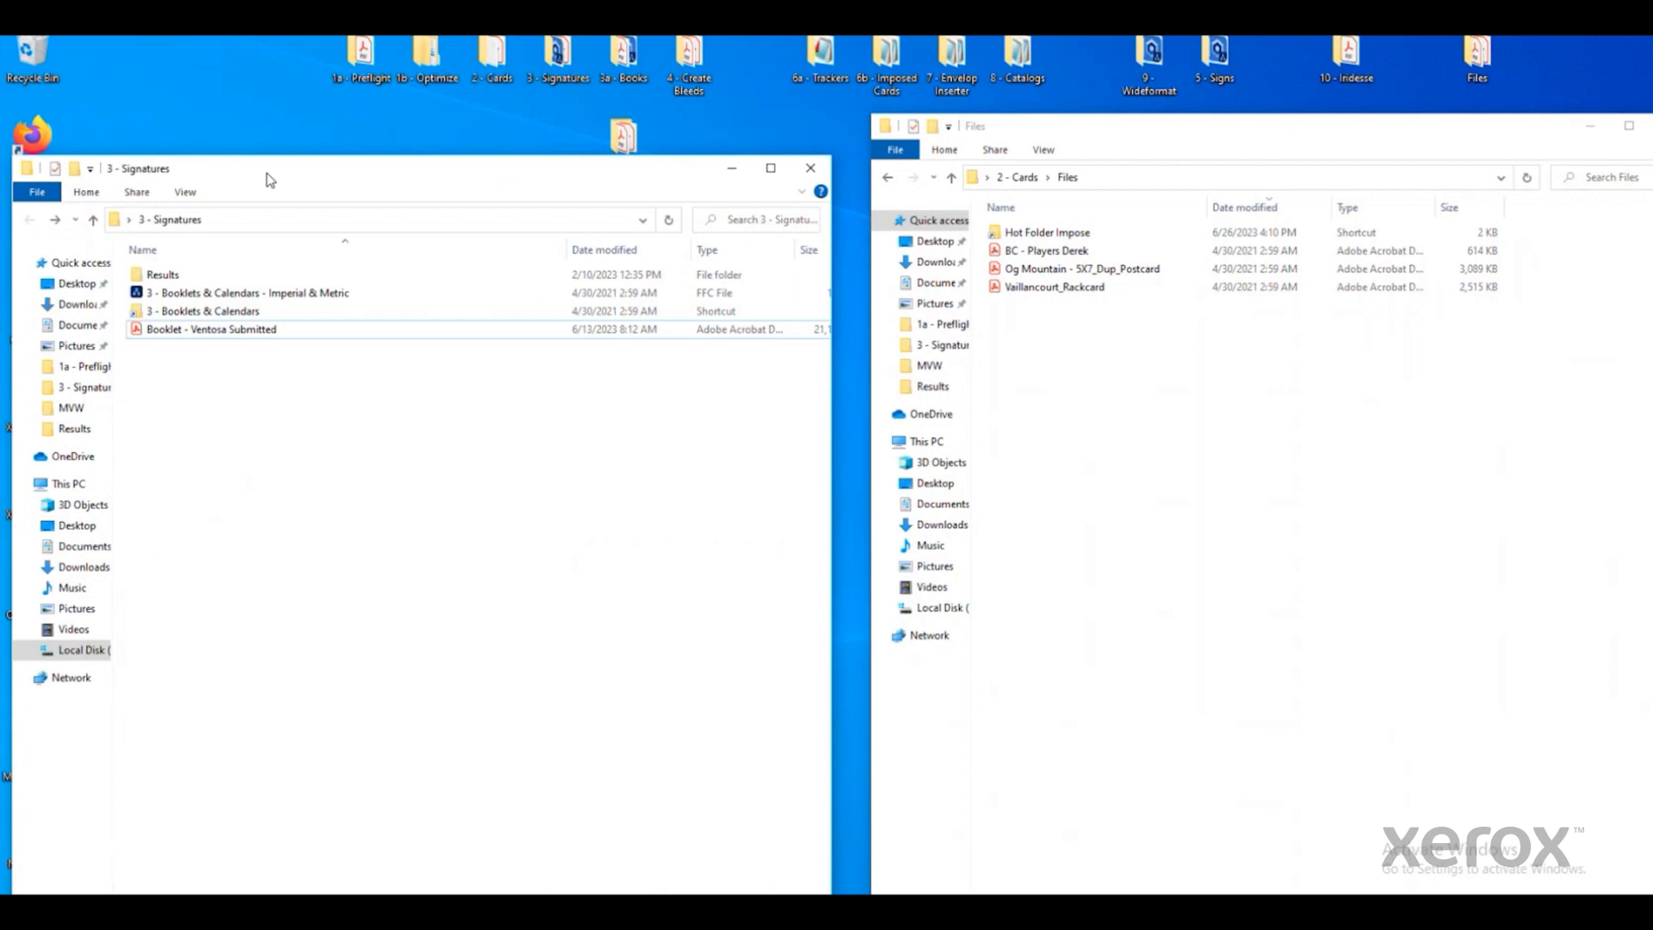
Drag Booklet - Ventosa Submitted onto the 3 - Booklets & Calendars hot folder.
{"action": "left_click", "coordinate": [211, 329]}
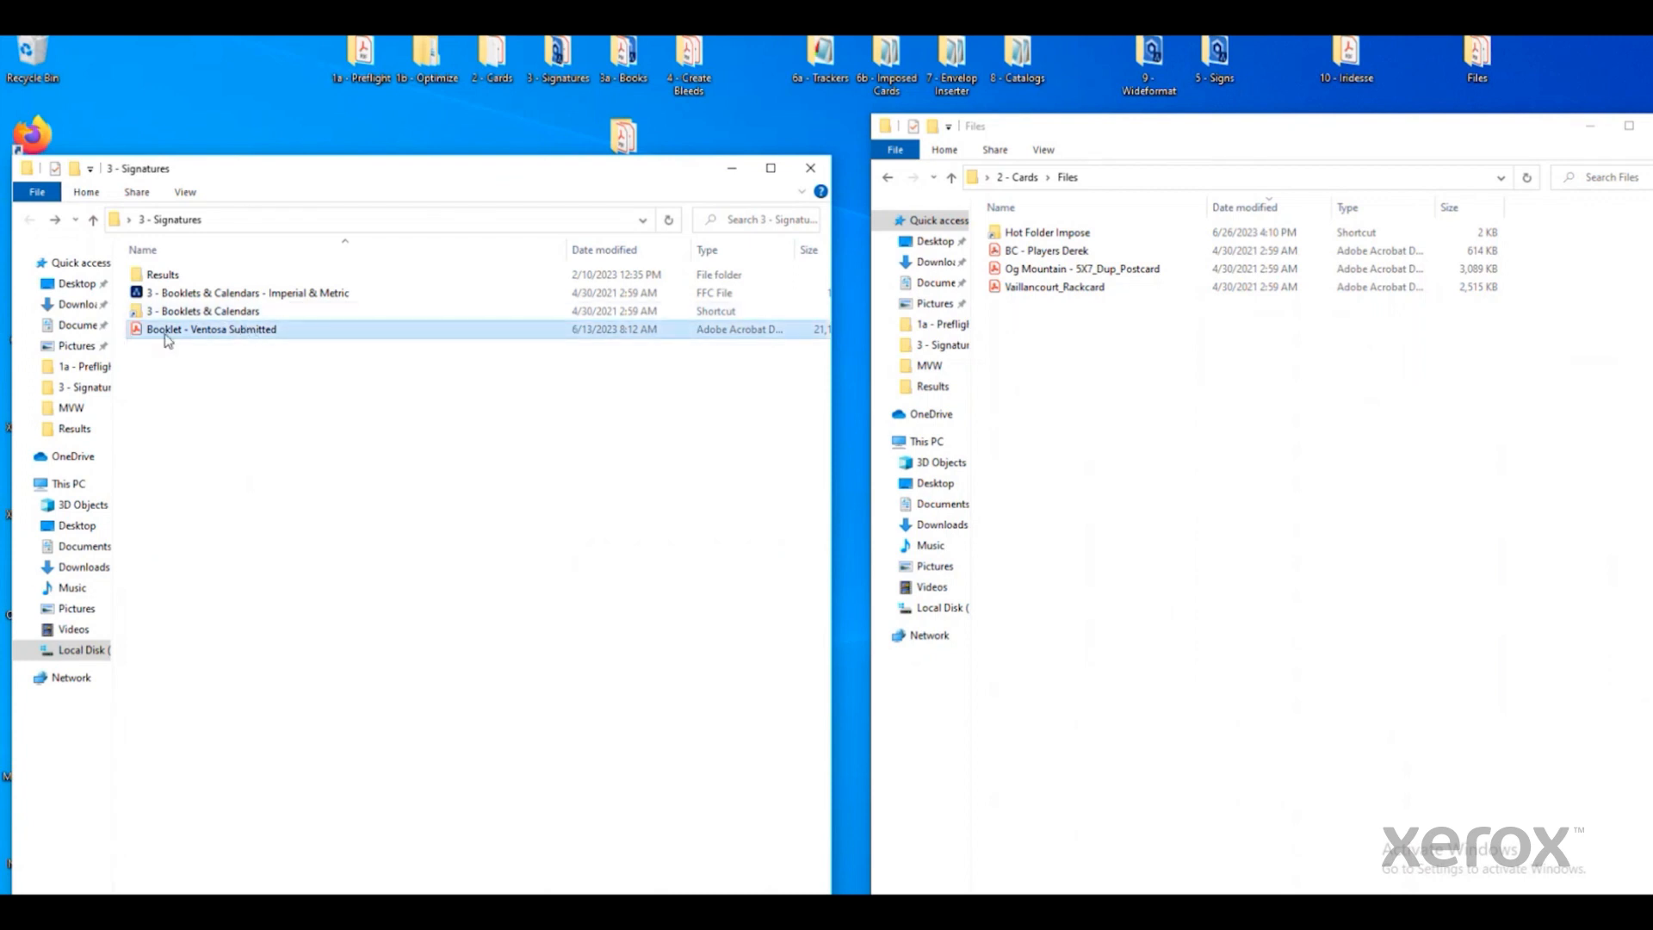
{"action": "left_click_drag", "start_coordinate": [211, 329], "coordinate": [269, 310]}
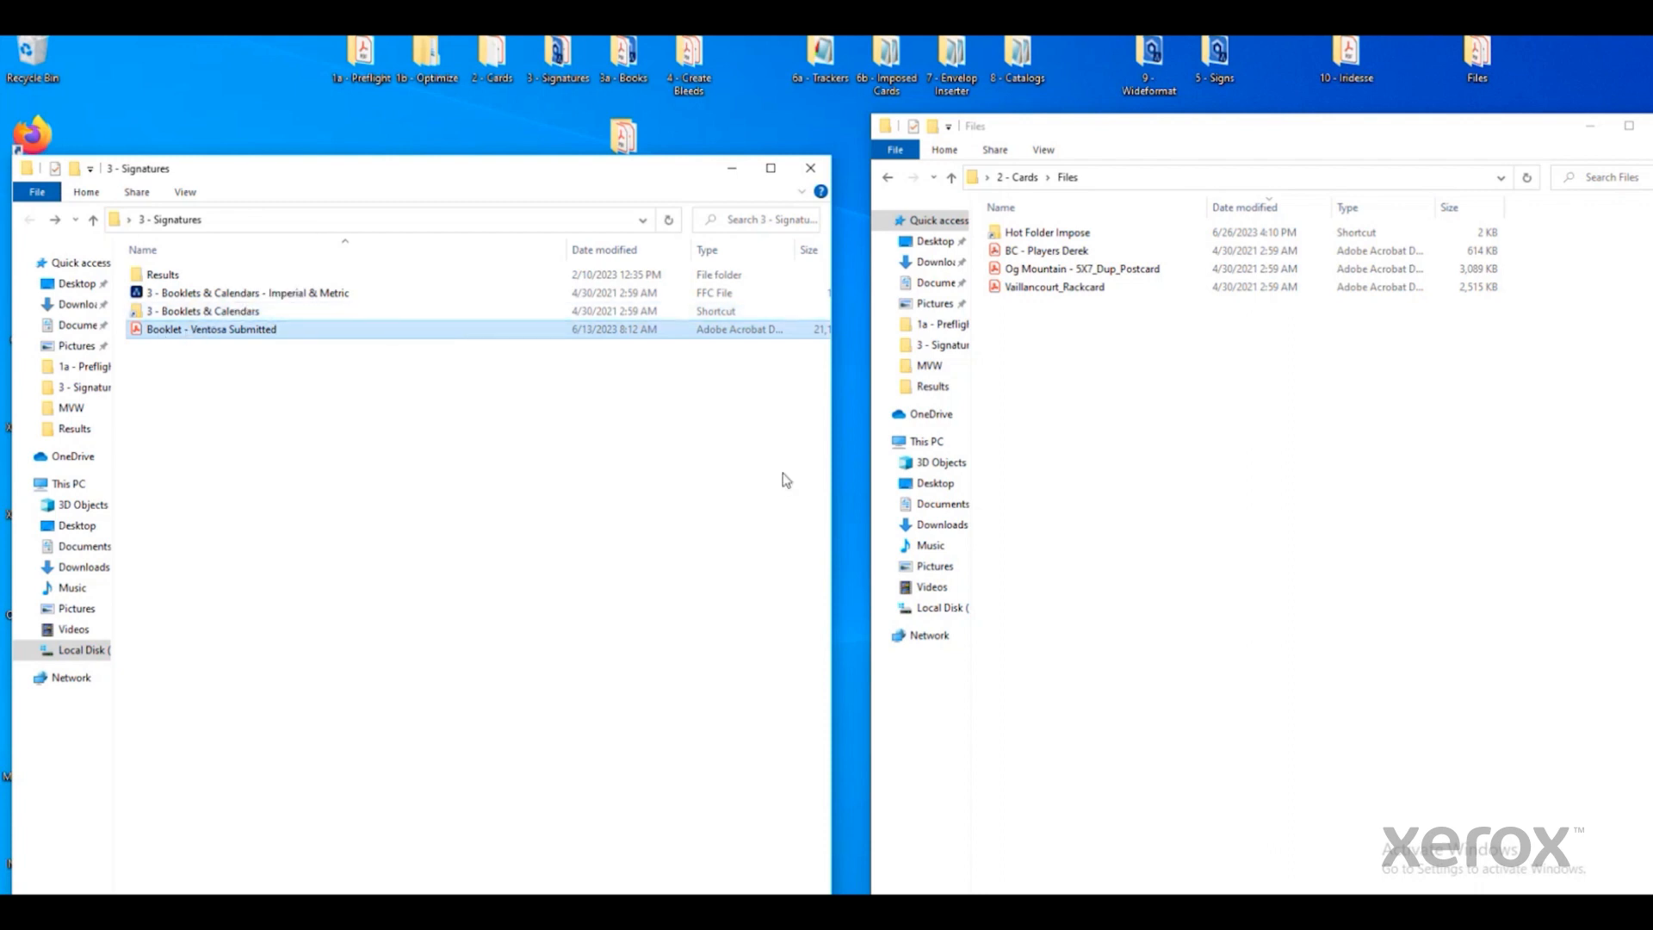
{"action": "left_click", "coordinate": [1053, 287]}
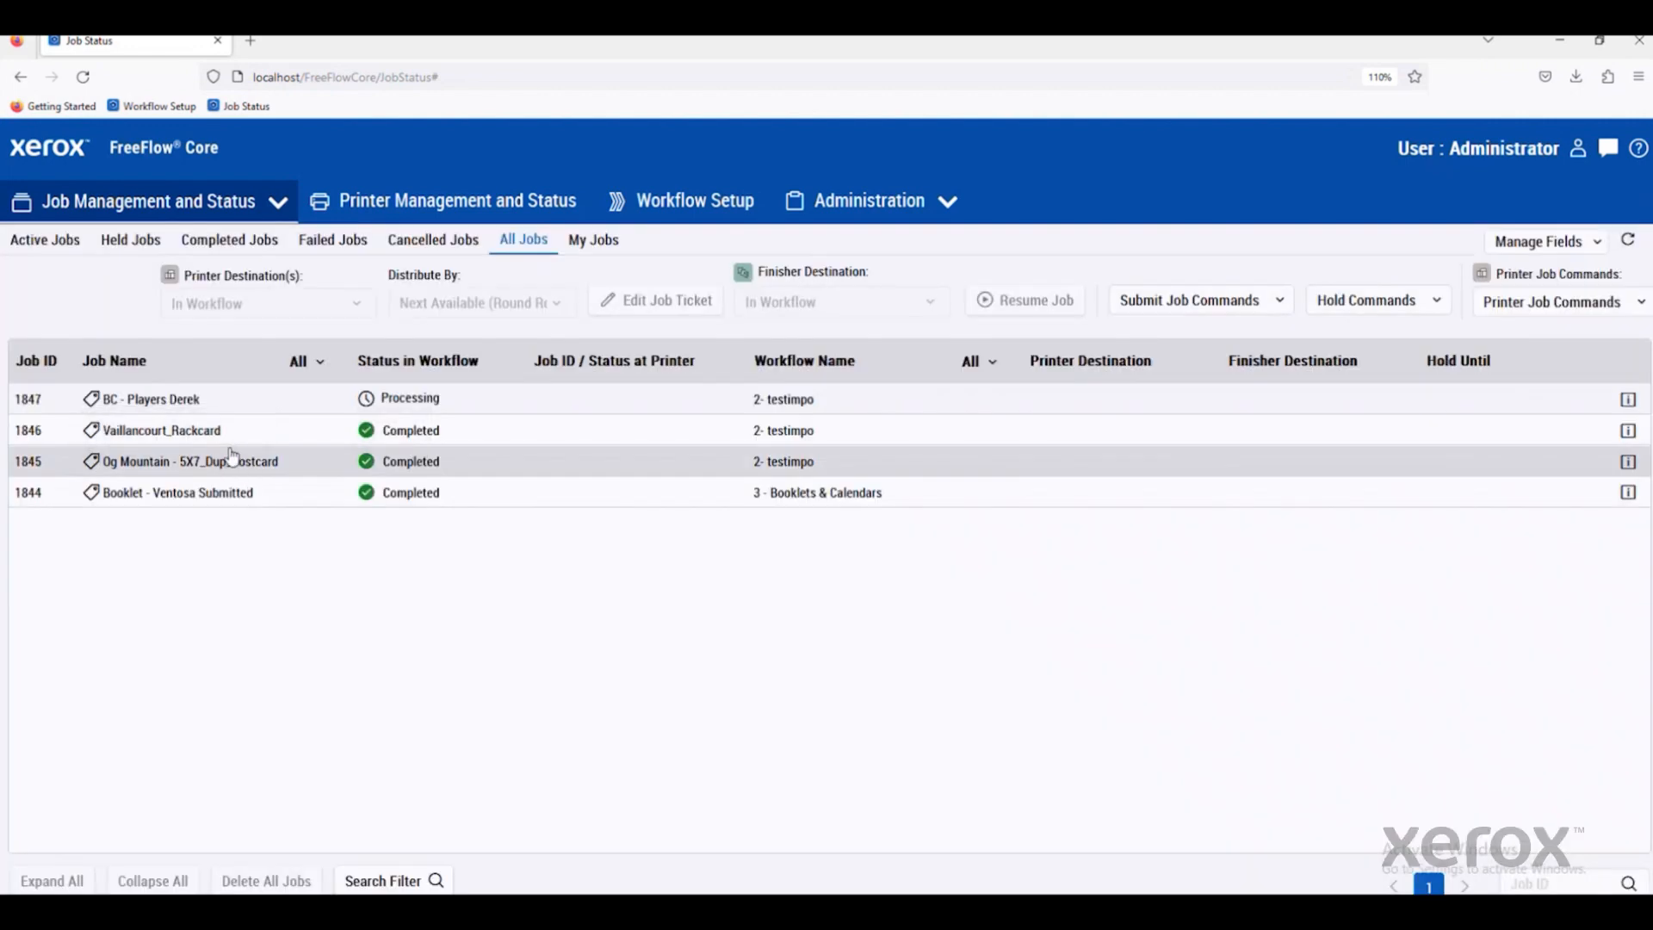
Open the Booklet - Ventosa Submitted job's output document from All Jobs.
{"action": "left_click", "coordinate": [178, 493]}
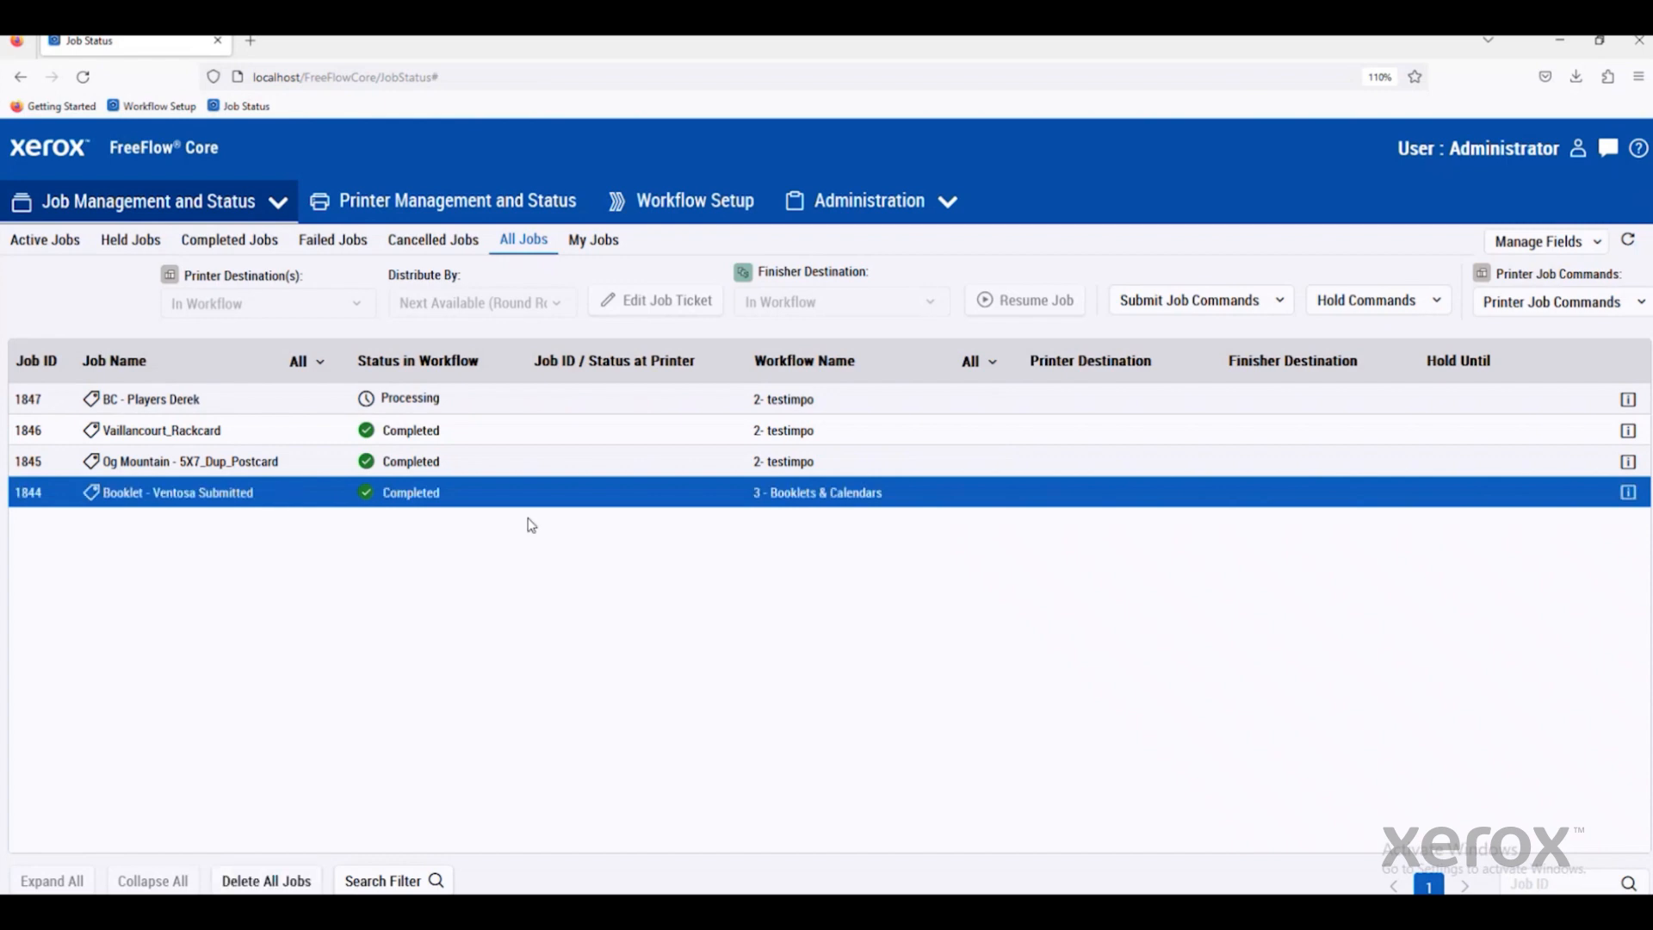
{"action": "left_click", "coordinate": [1627, 492]}
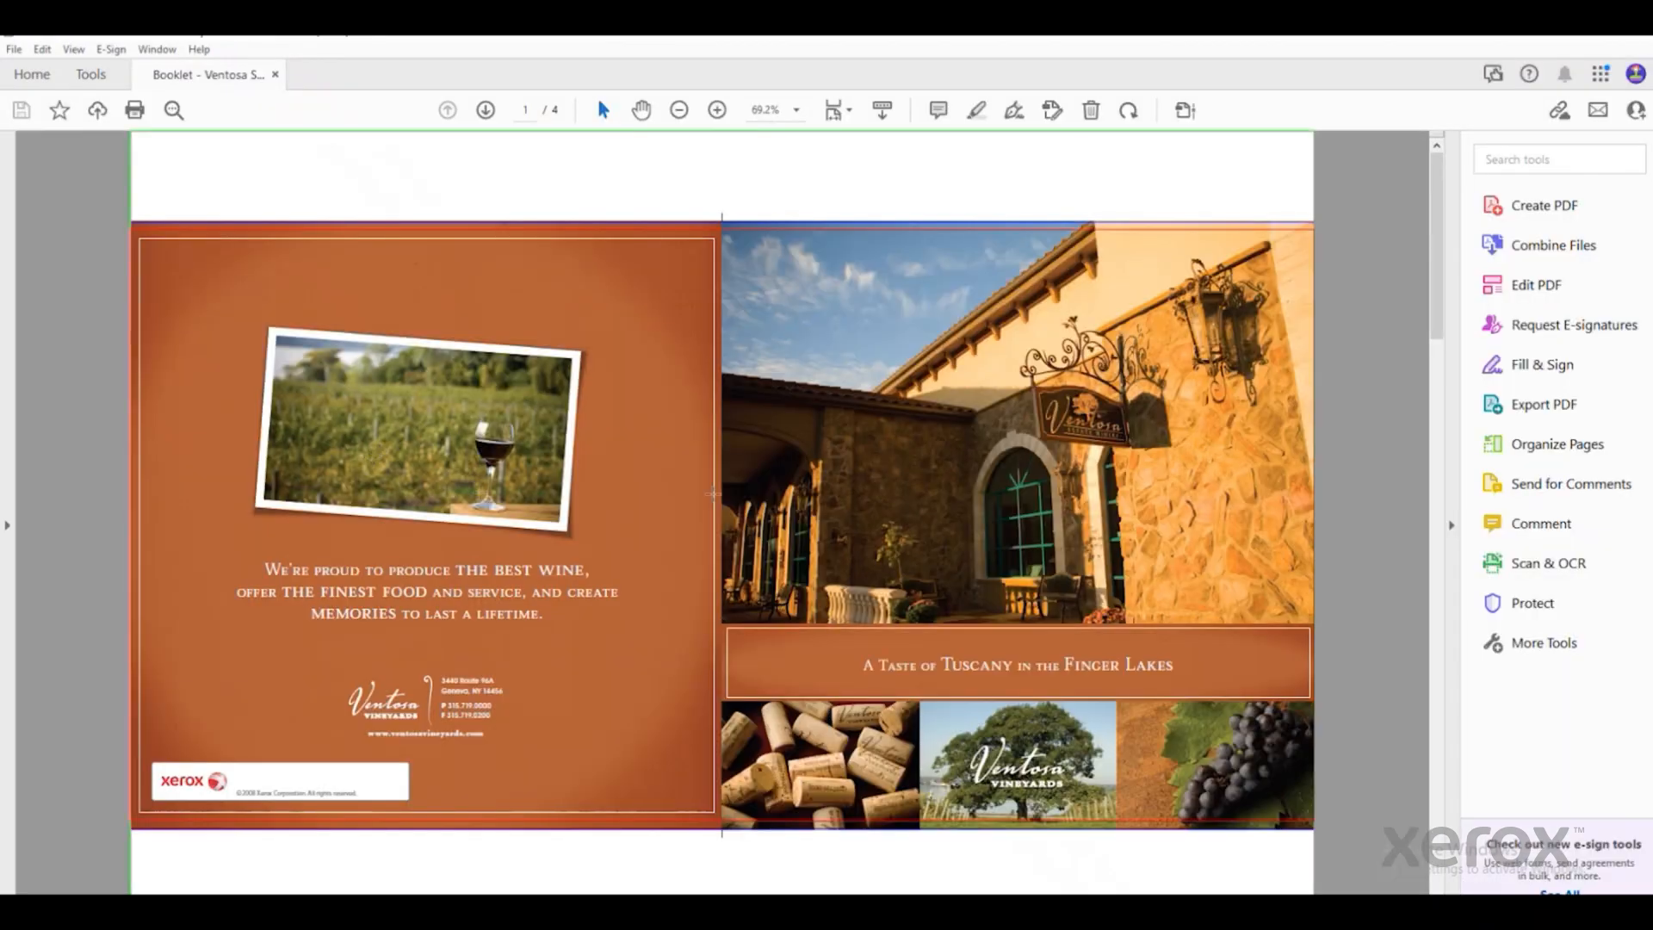
{"action": "scroll", "scroll_direction": "down", "scroll_amount": 3}
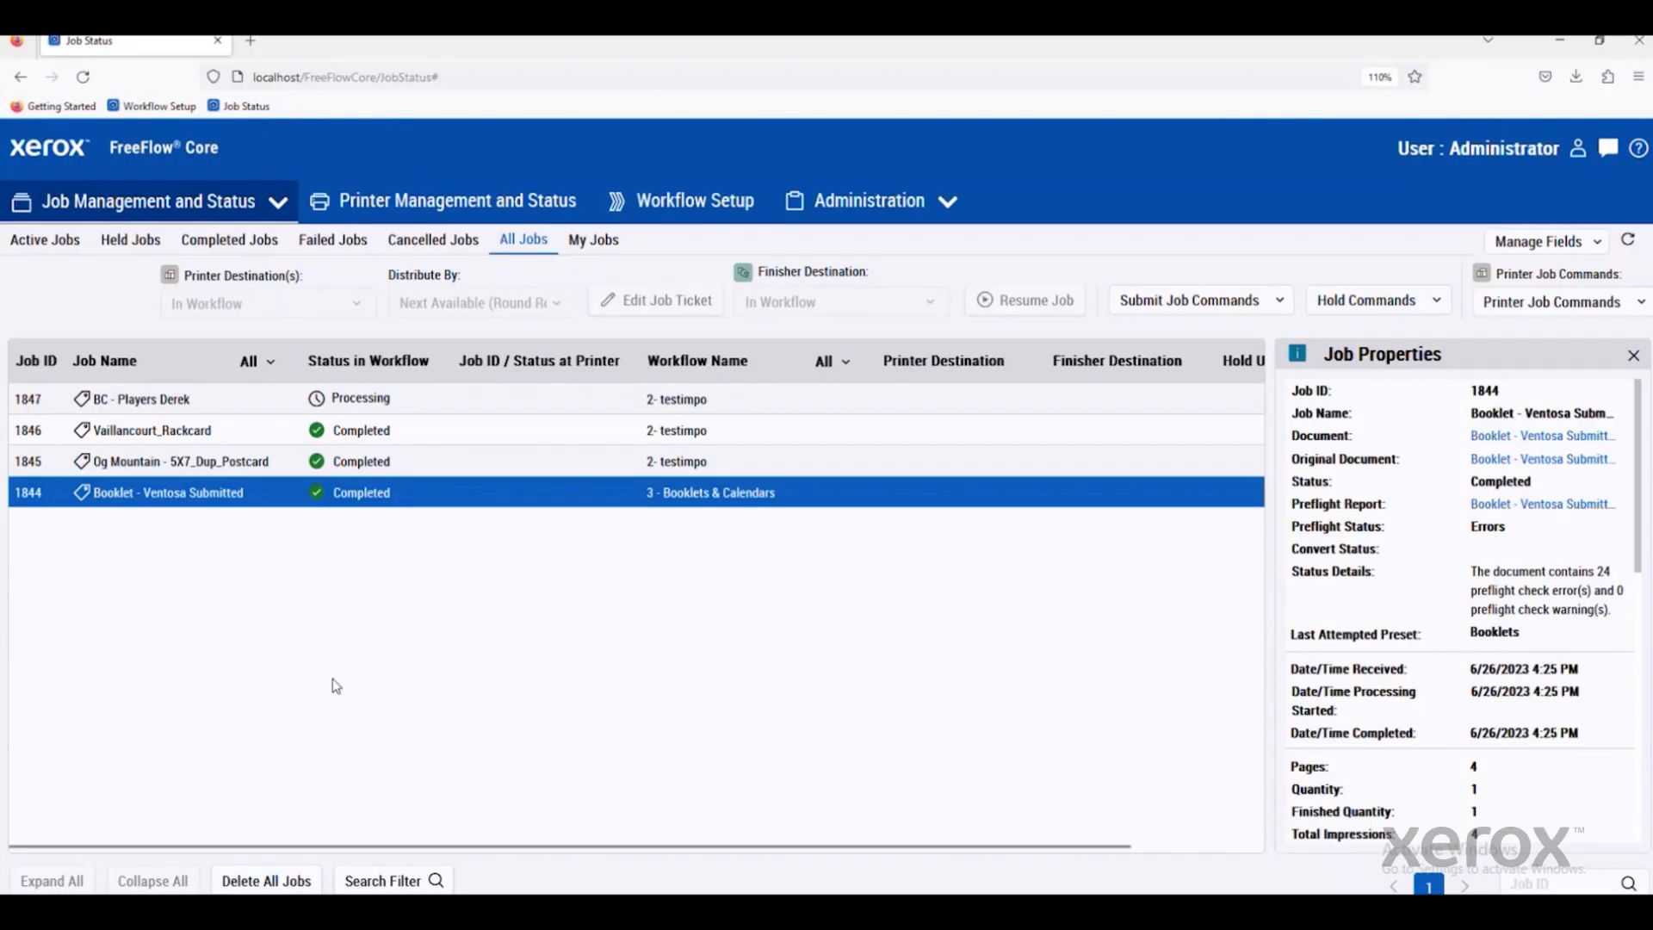
{"action": "mouse_move", "coordinate": [1630, 241]}
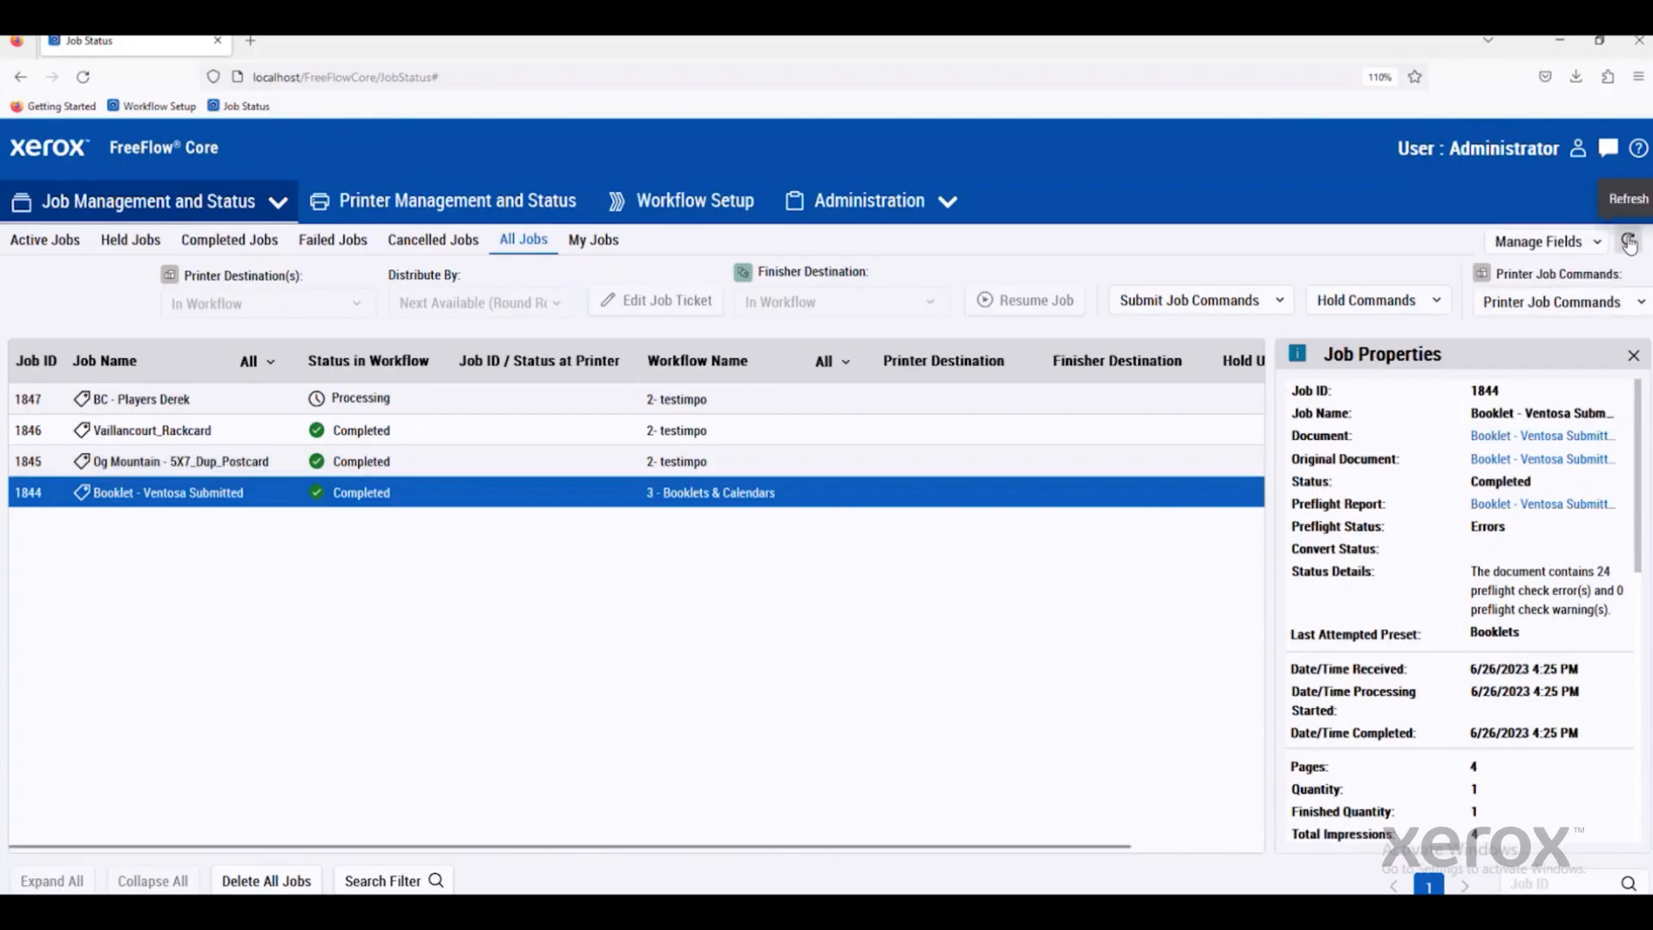
Refresh job statuses and show the Og Mountain - 5X7_Dup_Postcard job properties.
{"action": "left_click", "coordinate": [1627, 240]}
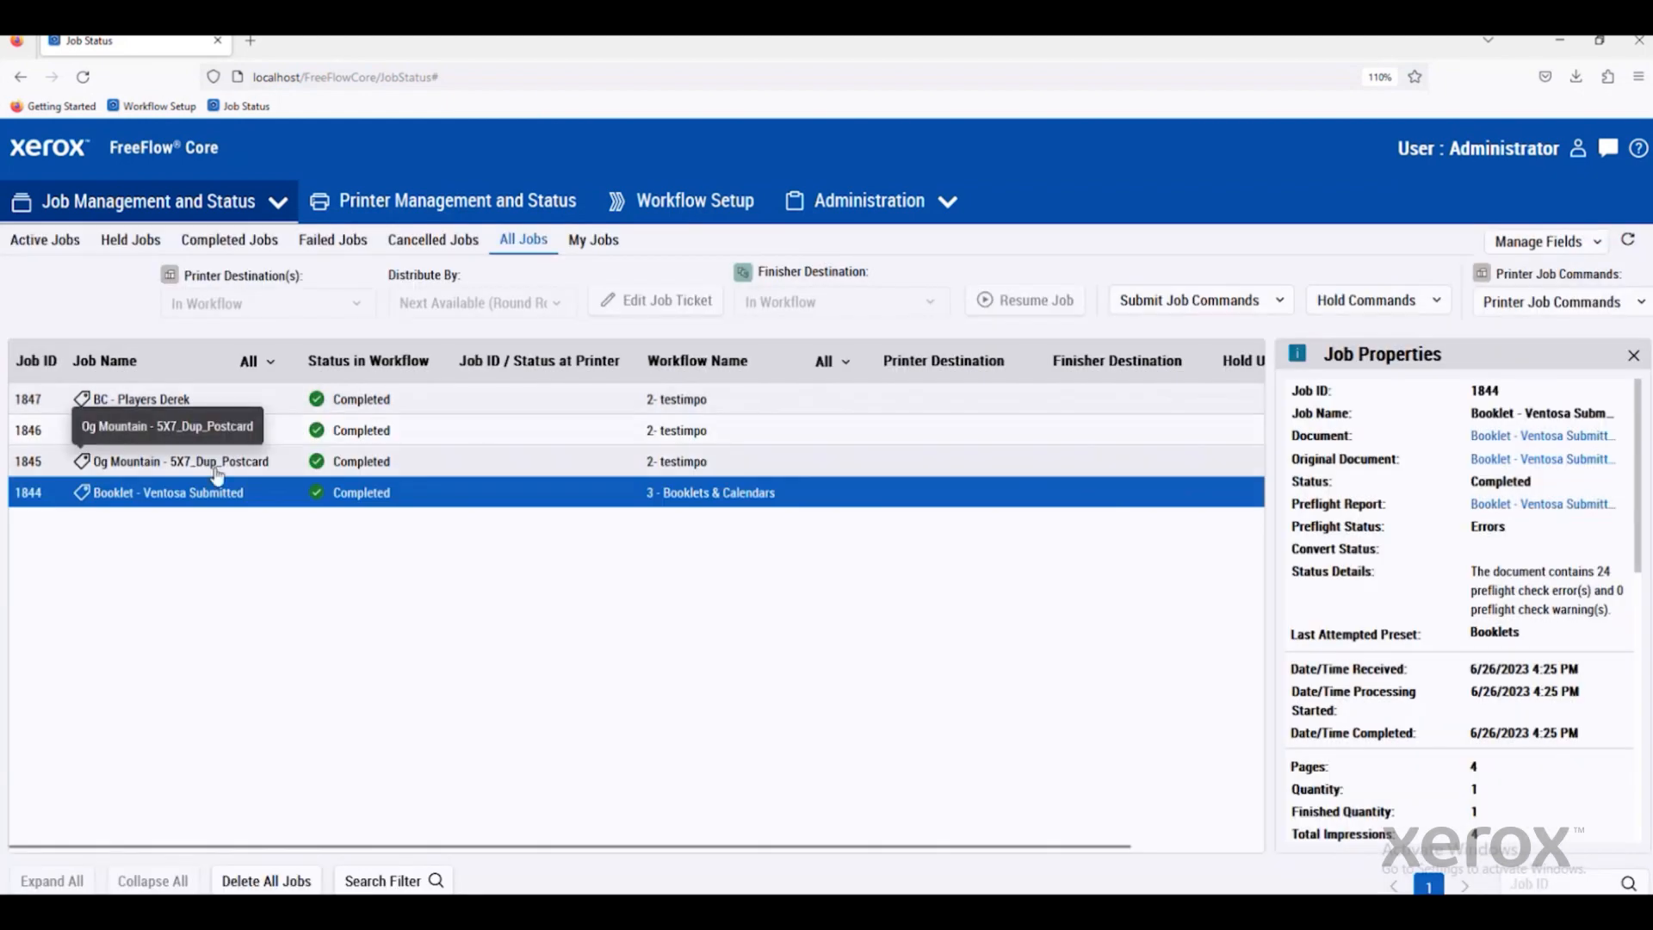
{"action": "left_click", "coordinate": [179, 461]}
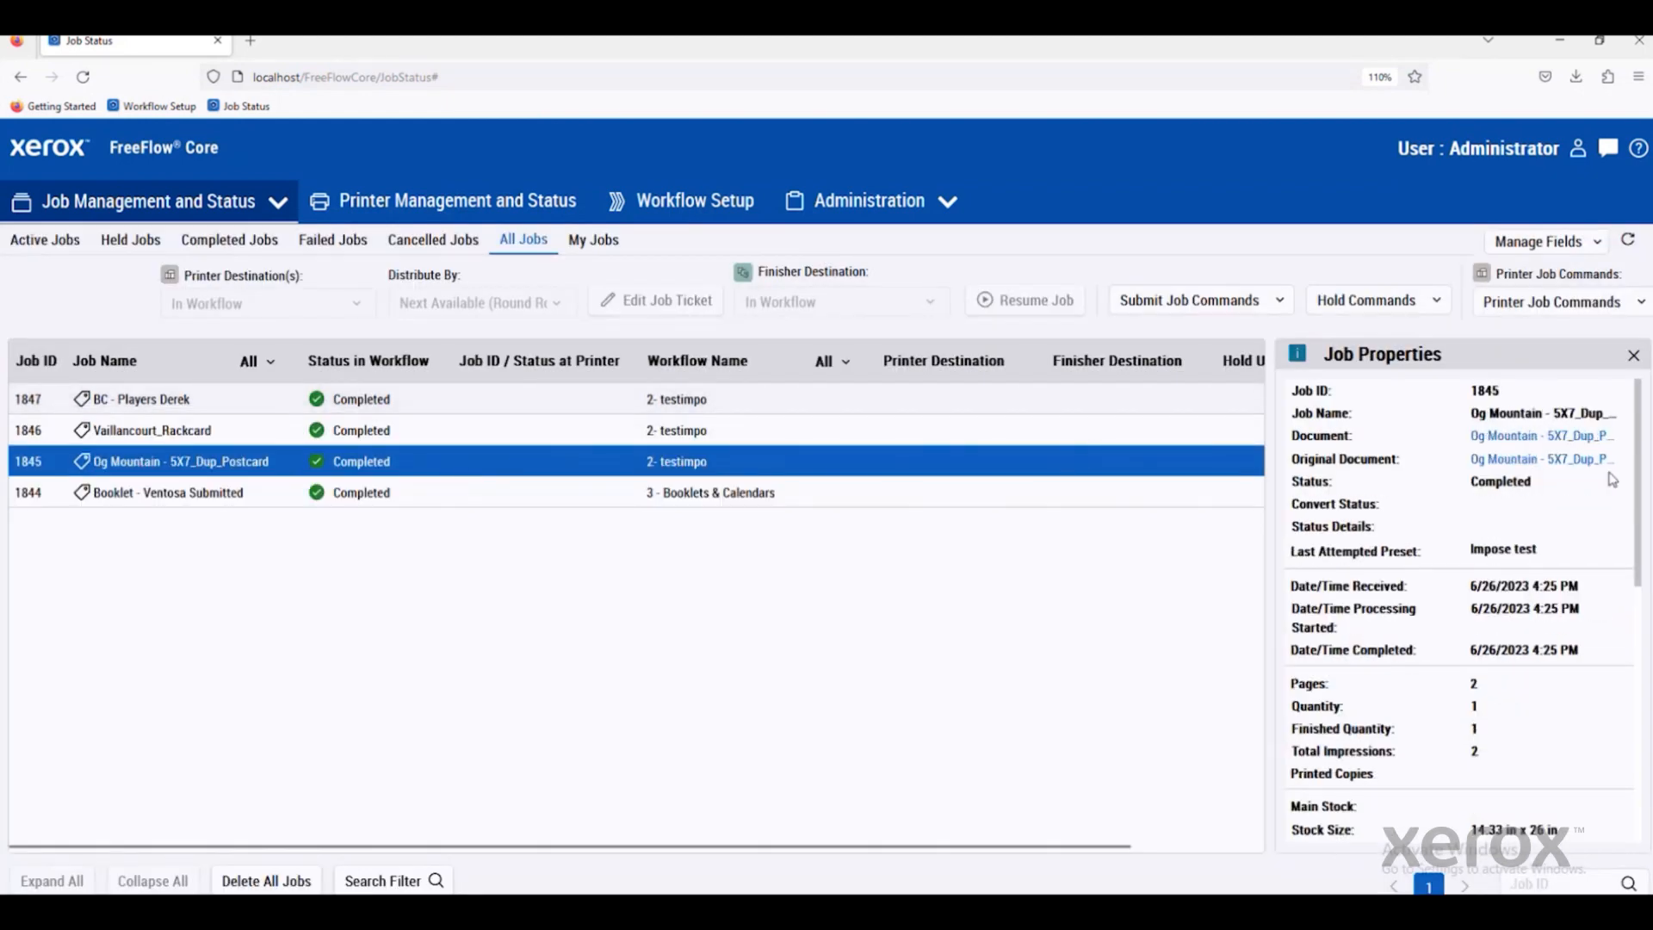
{"action": "mouse_move", "coordinate": [744, 363]}
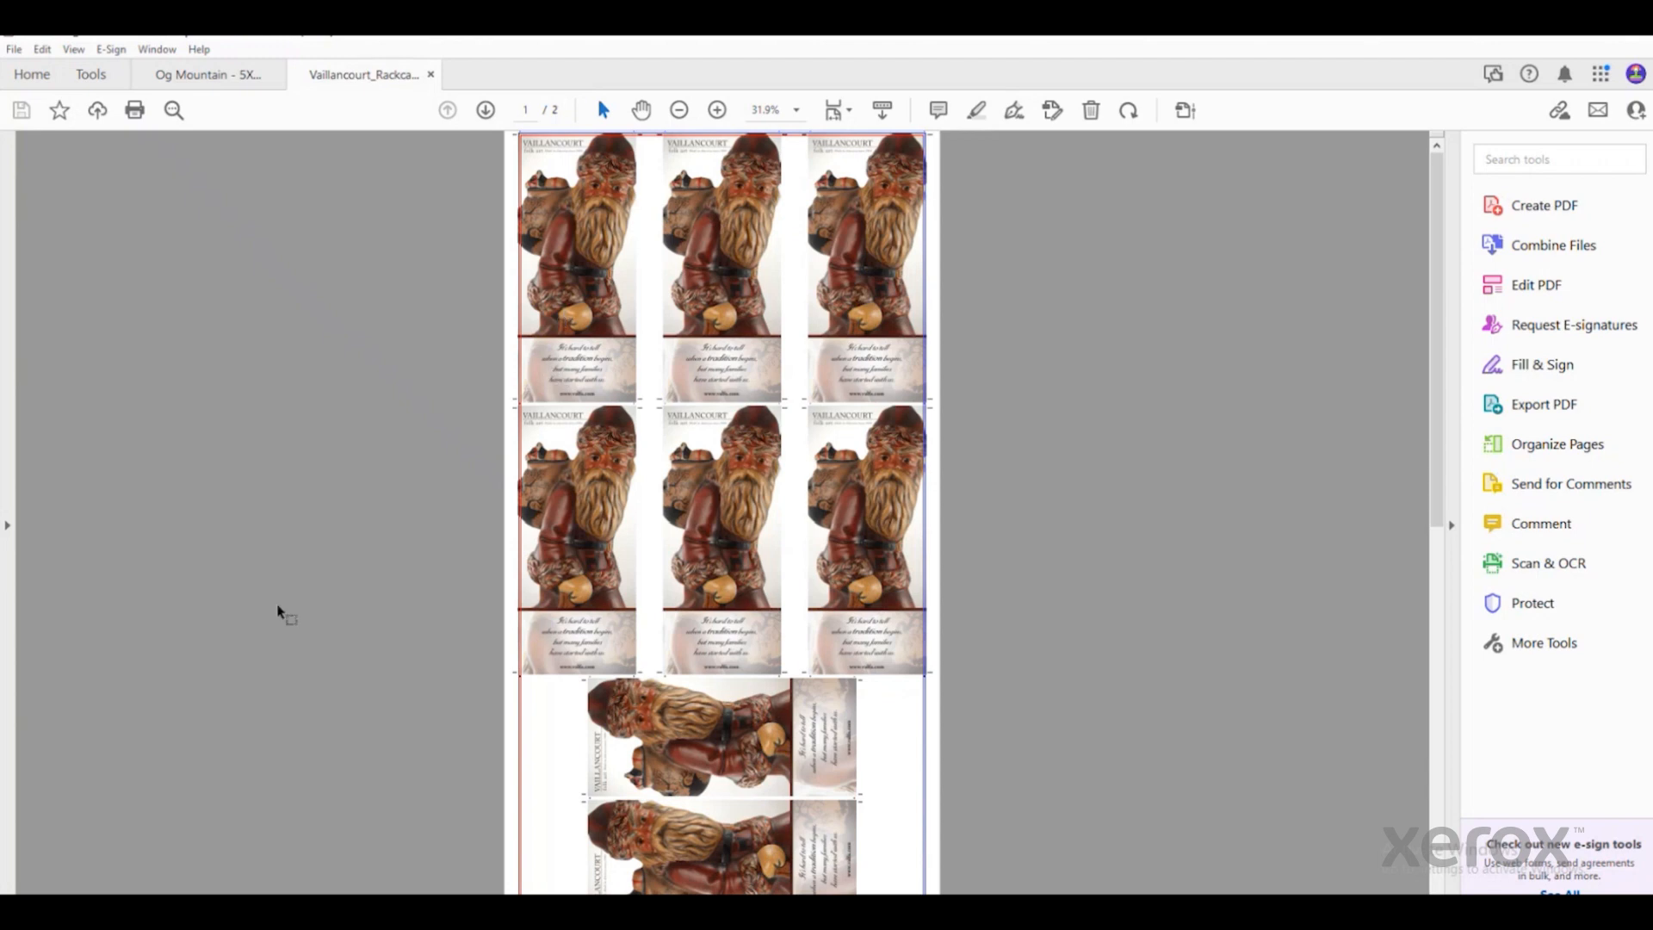
Close all open PDF tabs after reviewing the Vaillancourt rack card.
{"action": "left_click", "coordinate": [430, 74]}
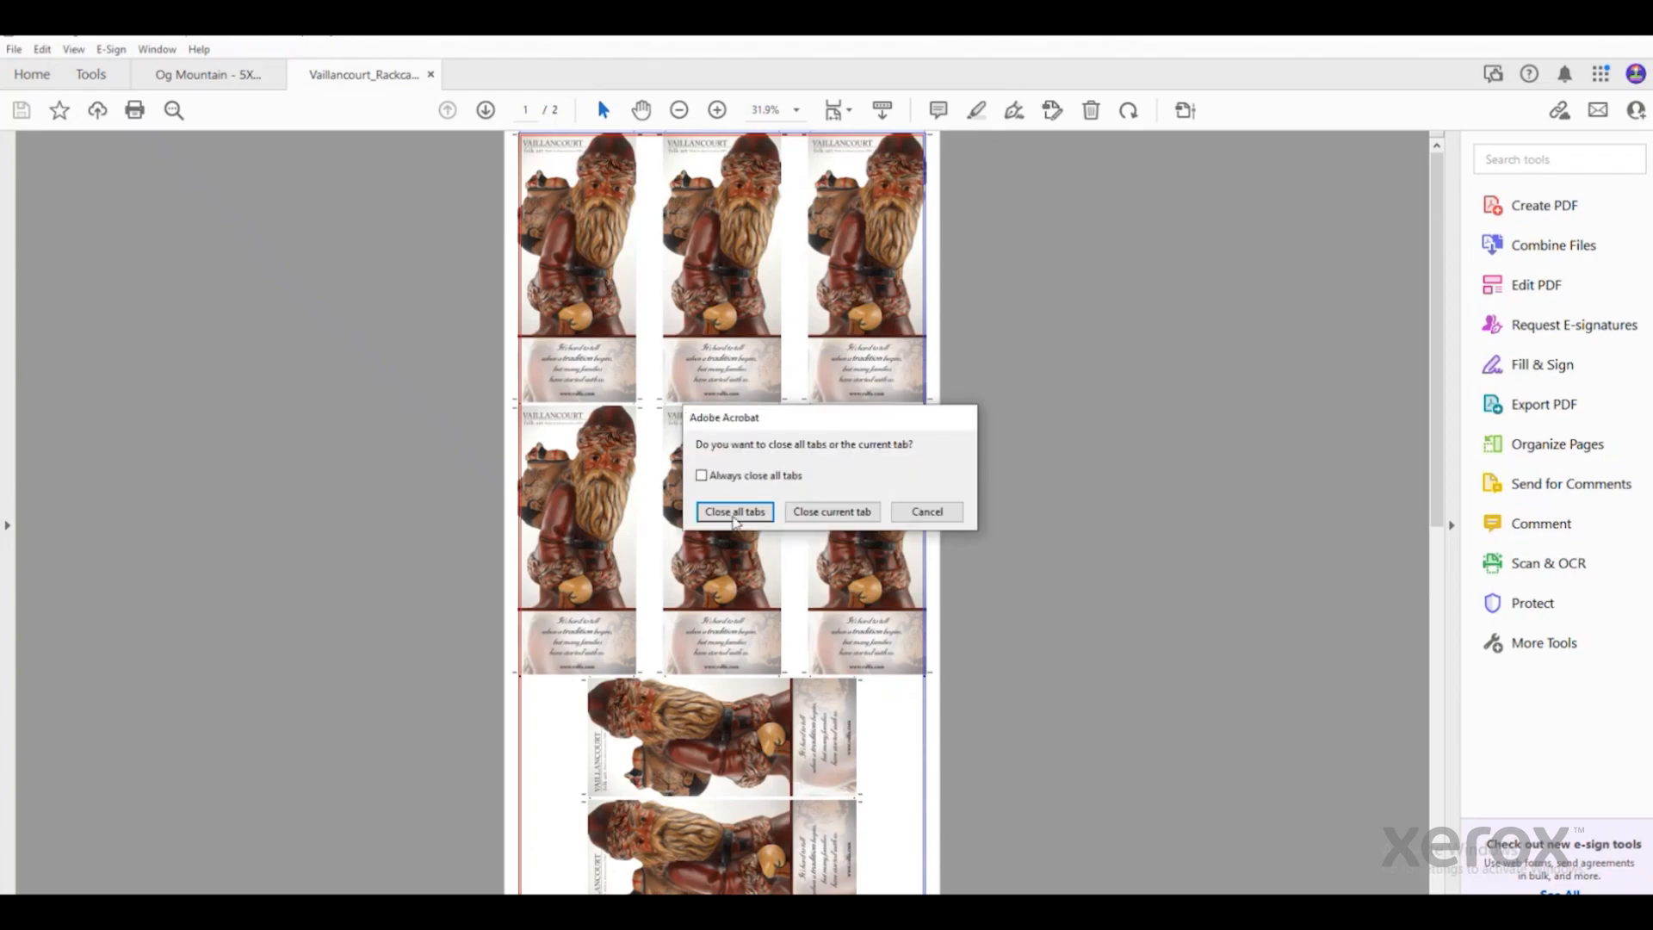
{"action": "left_click", "coordinate": [734, 511]}
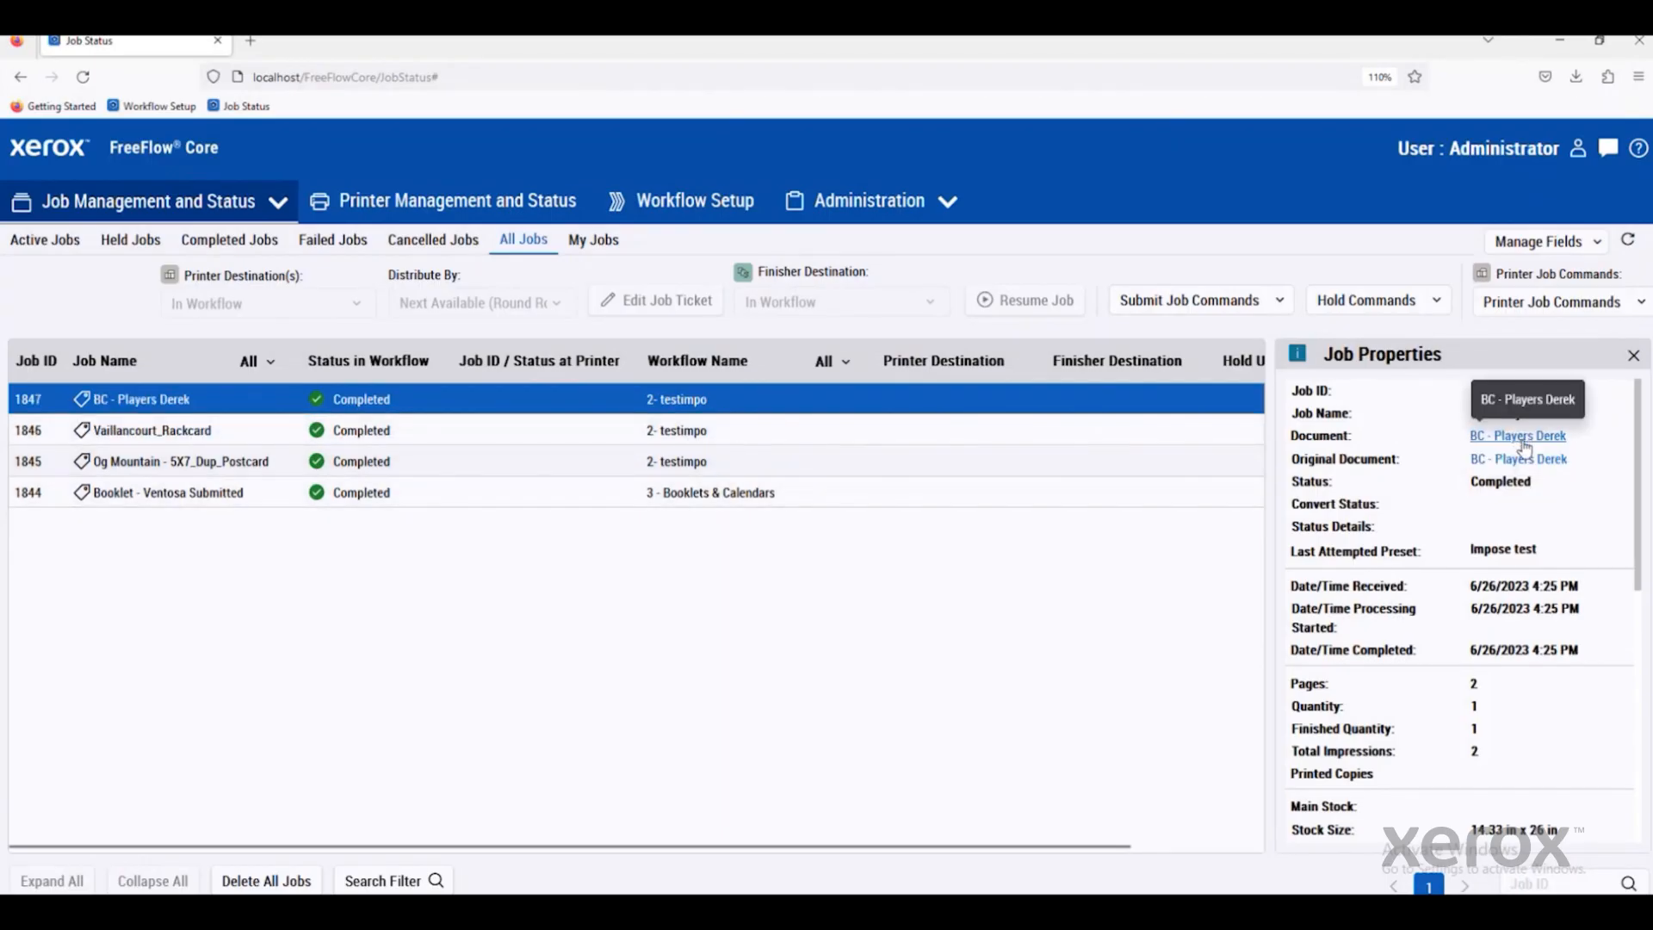
Open the BC - Players Derek imposed business card PDF from its Document link.
{"action": "left_click", "coordinate": [1517, 435]}
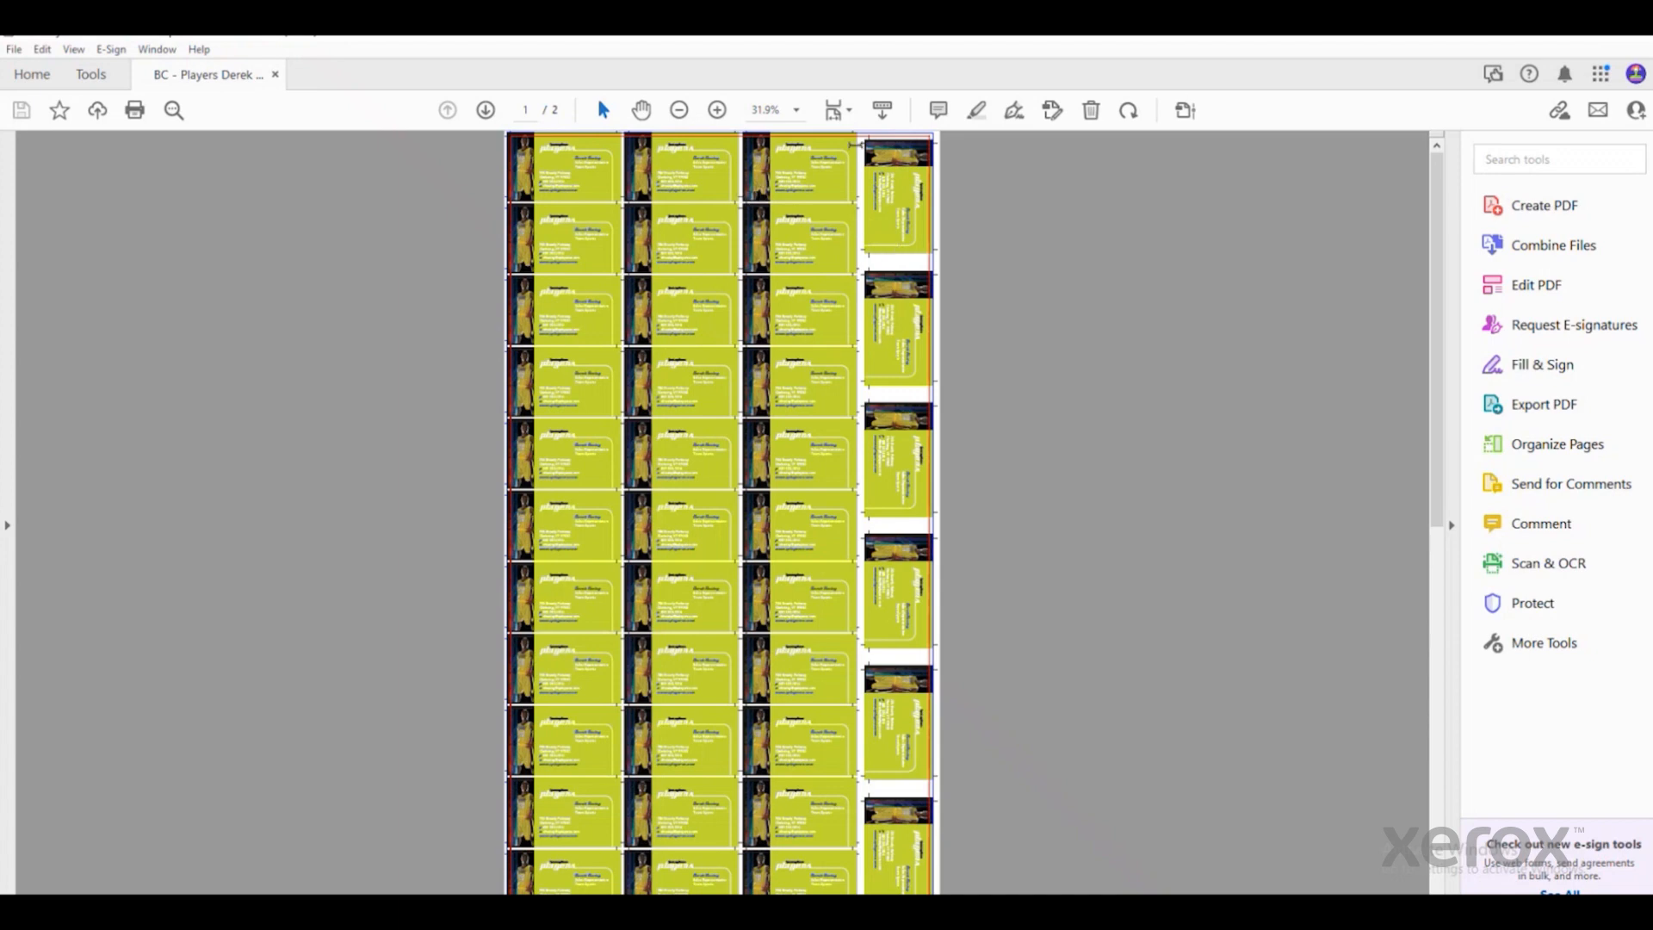
{"action": "mouse_move", "coordinate": [784, 189]}
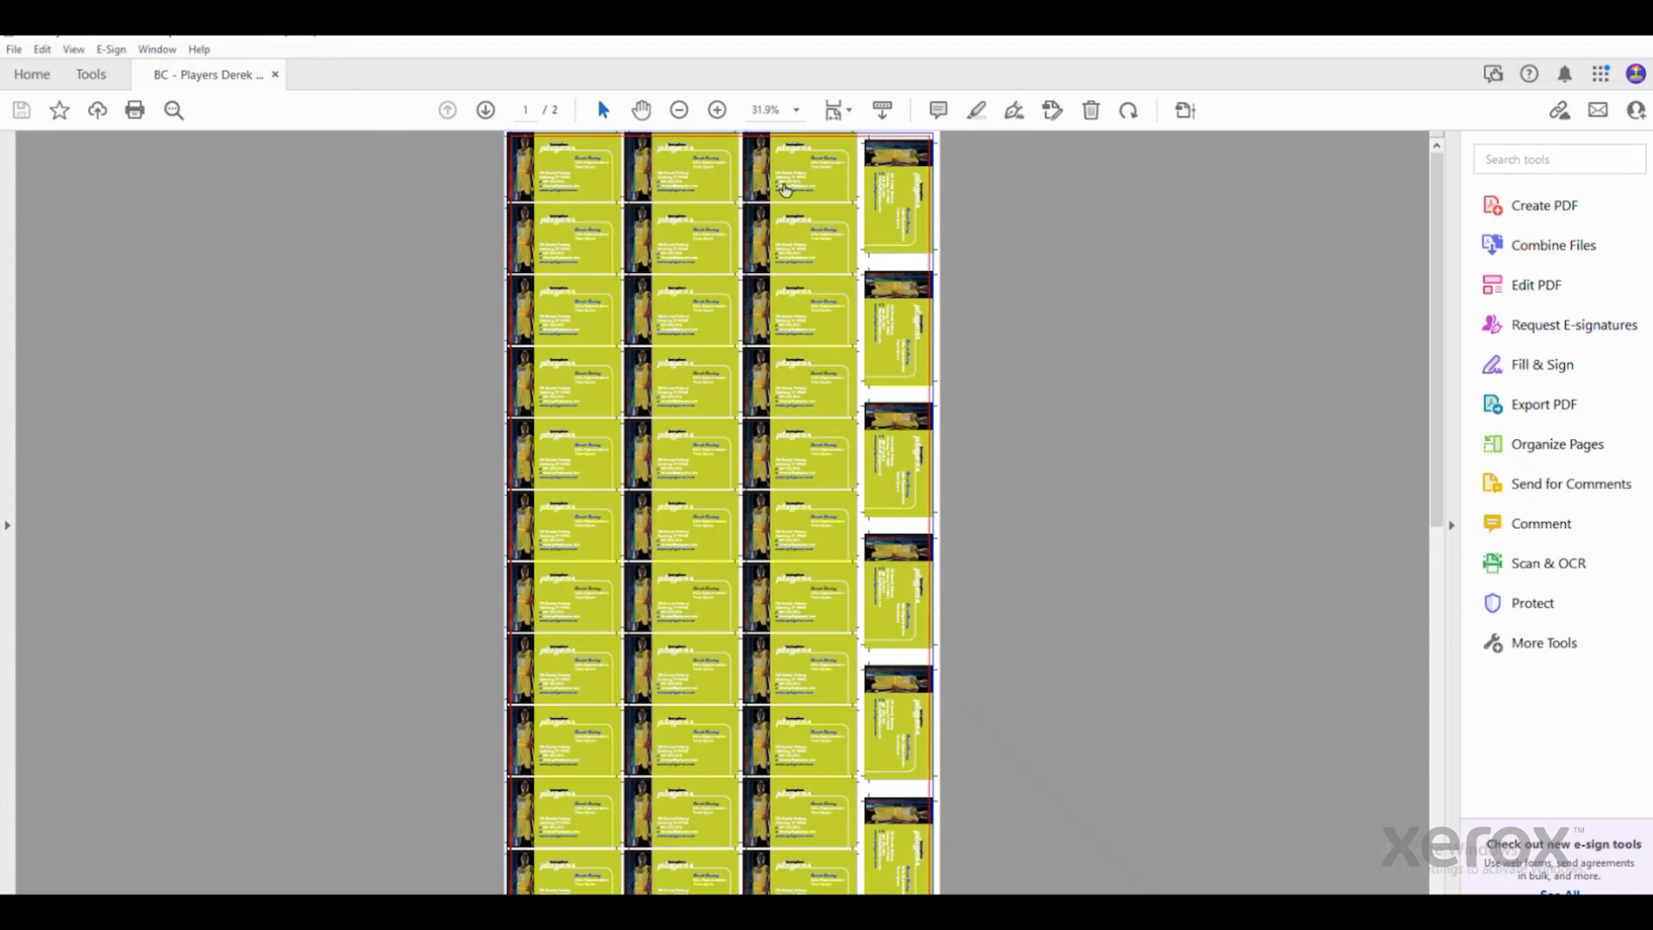
{"action": "mouse_move", "coordinate": [525, 174]}
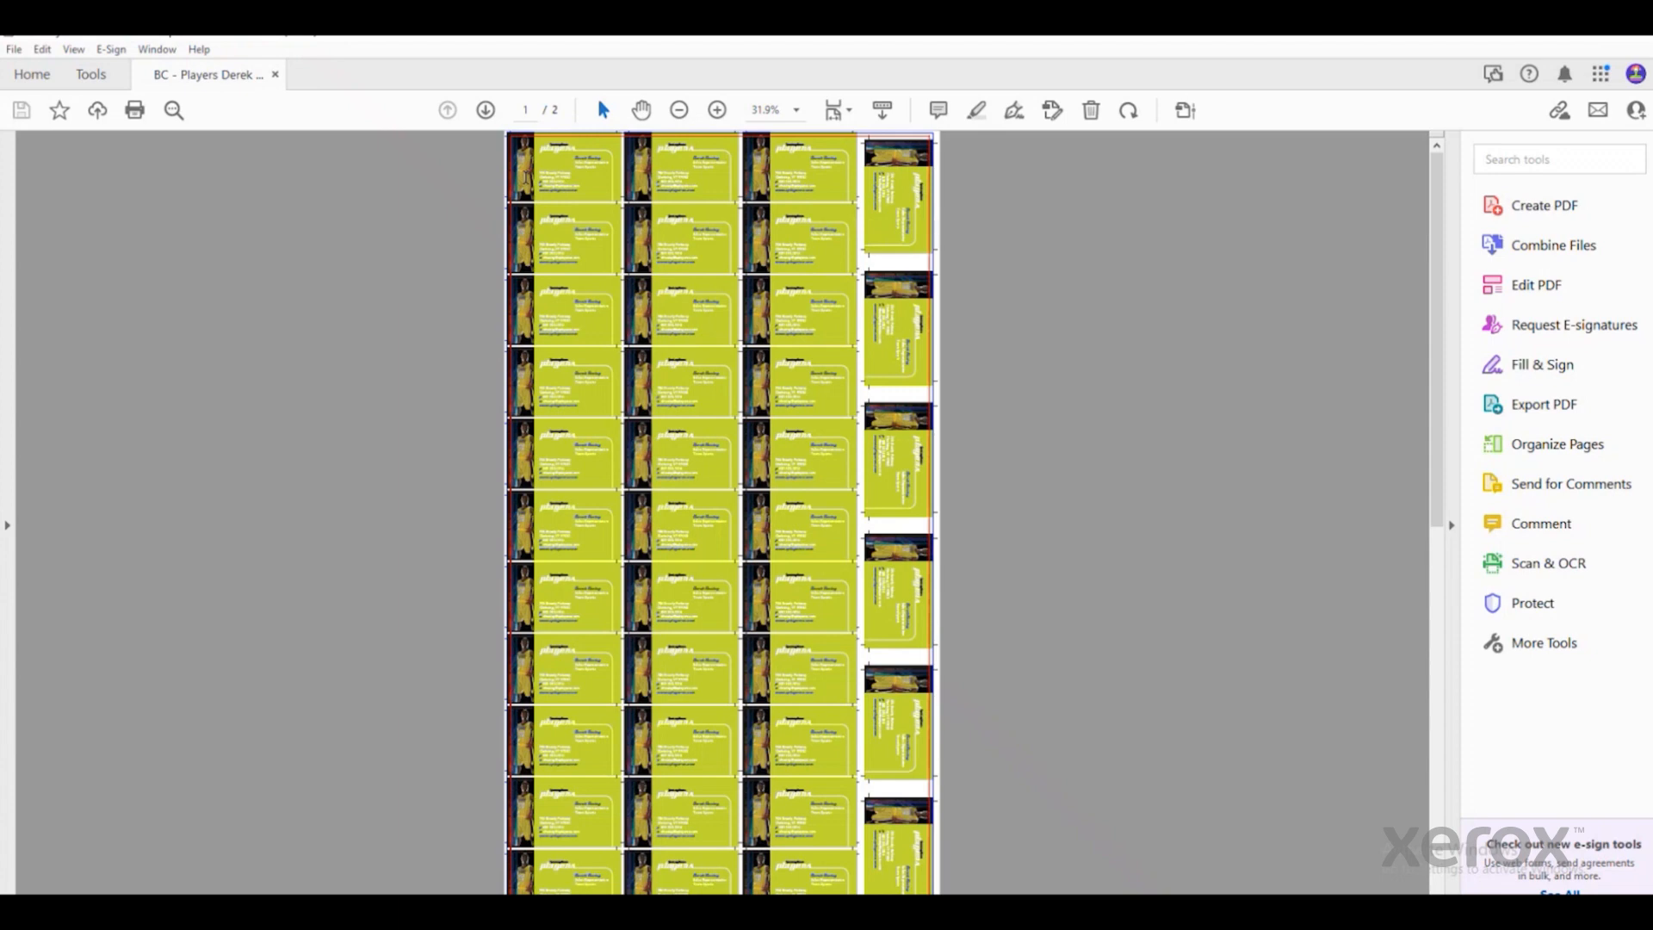